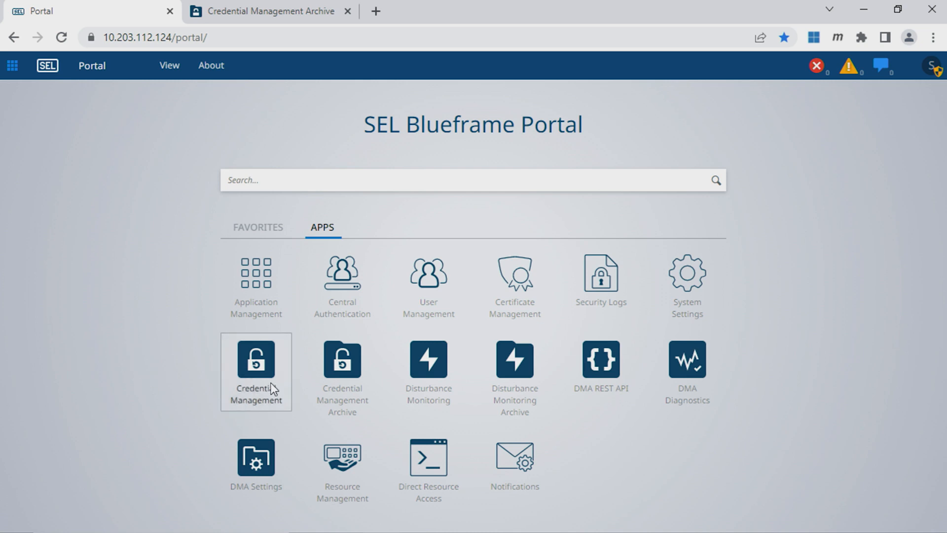
- Launch Credential Management from the Portal to view the 651R Rotation plan
click(255, 364)
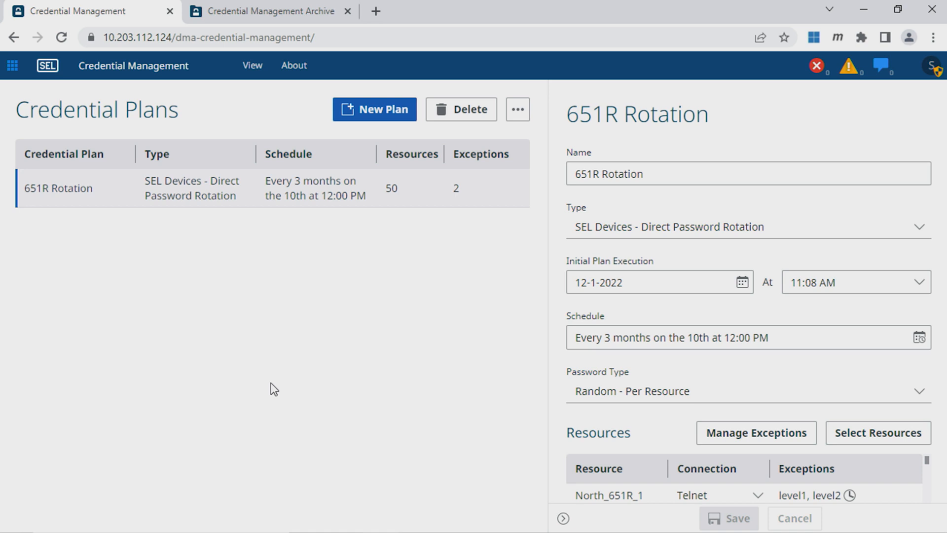
mouse_move(316, 352)
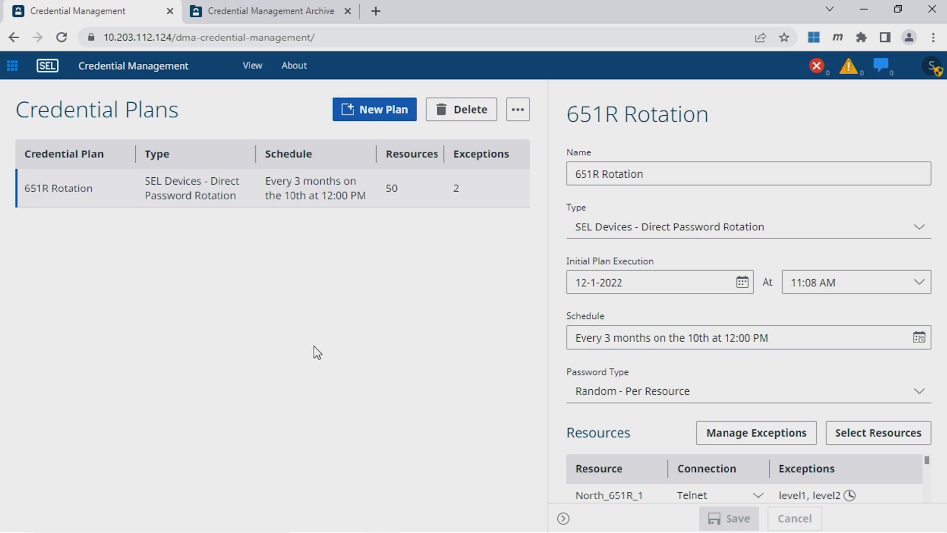
mouse_move(573, 198)
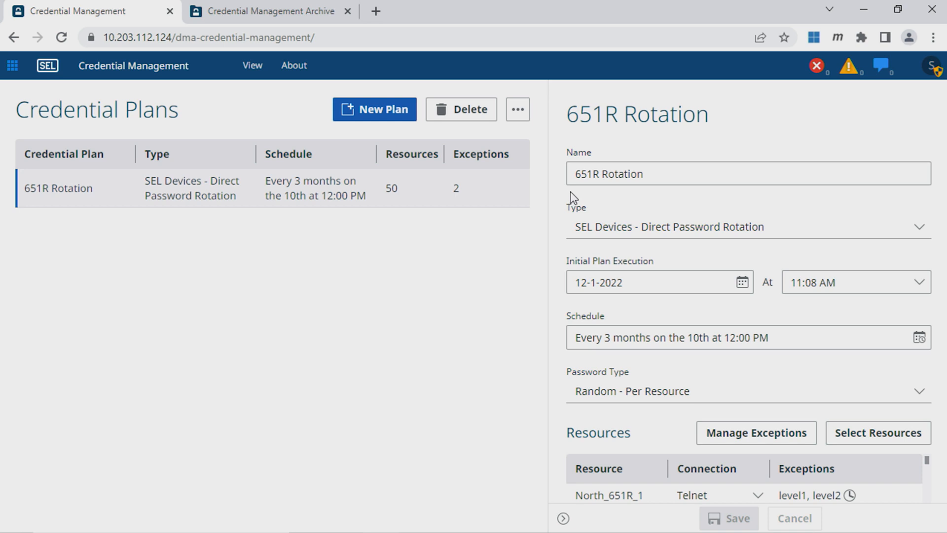
mouse_move(560, 205)
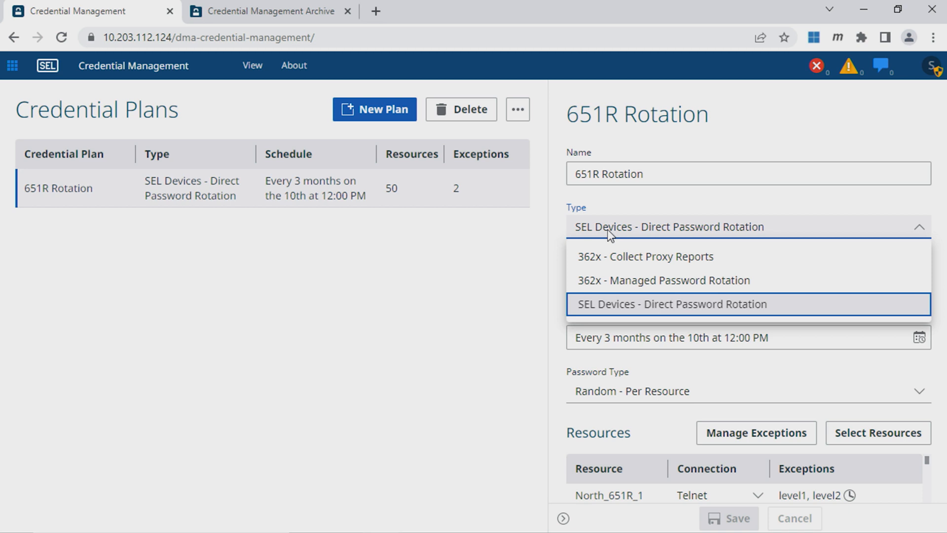
mouse_move(586, 320)
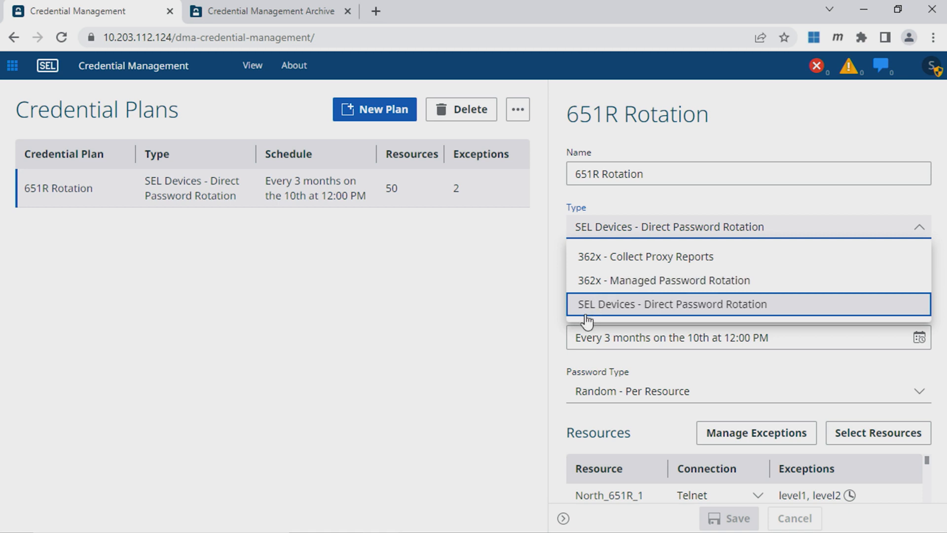
click(670, 304)
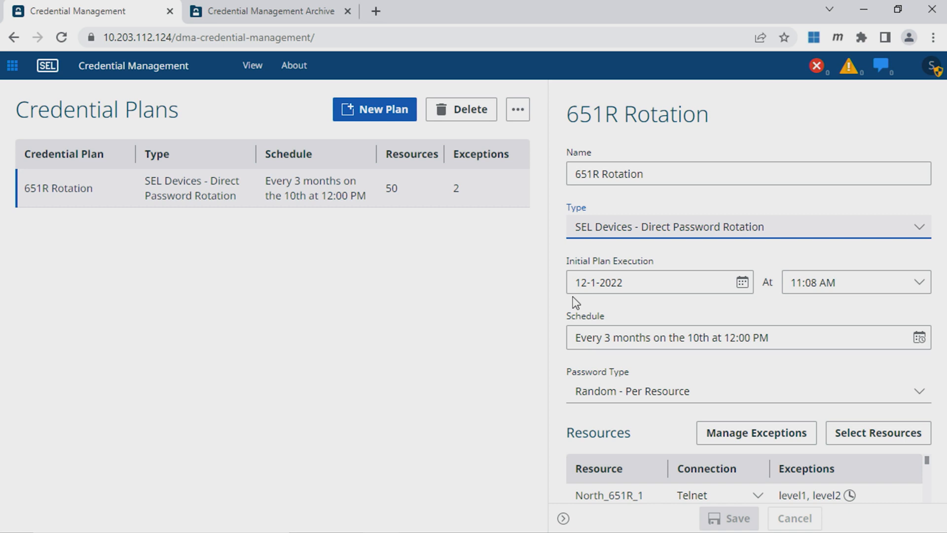
mouse_move(589, 310)
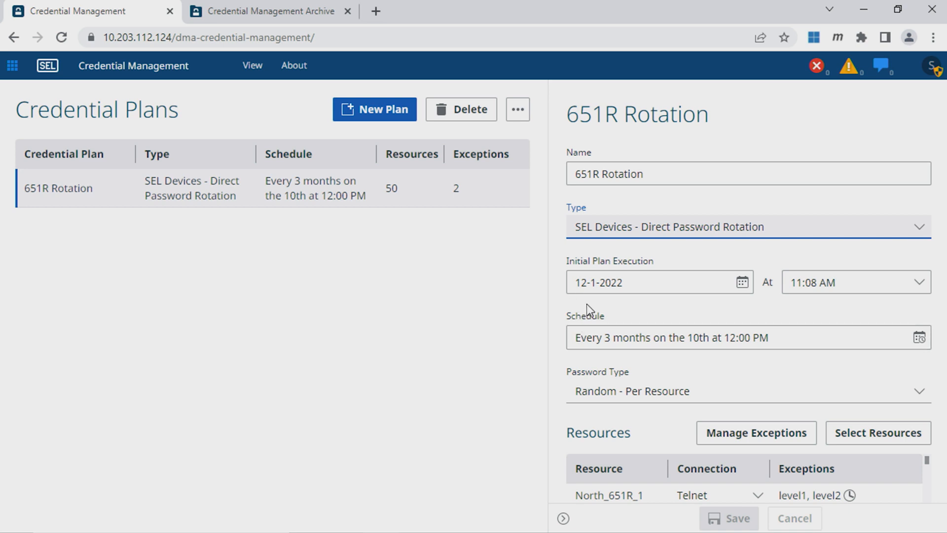
click(664, 337)
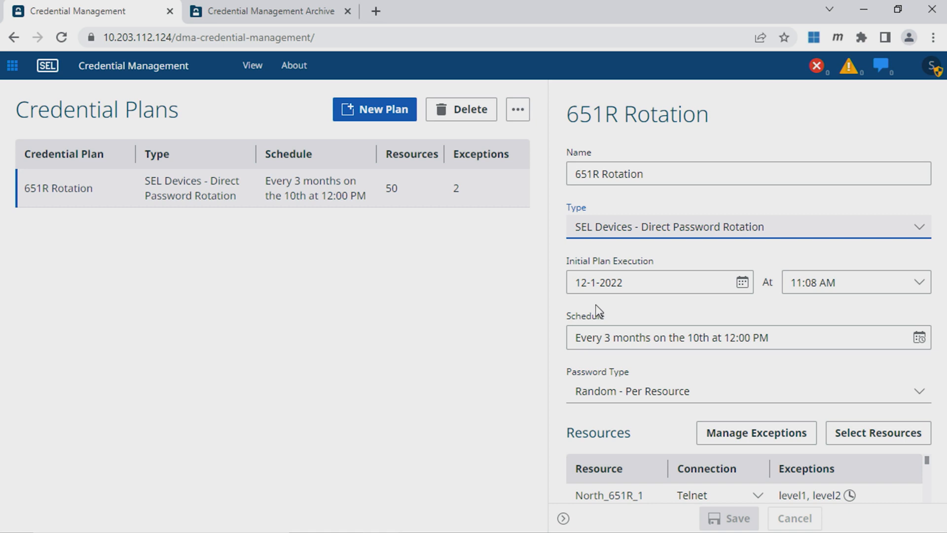
mouse_move(611, 372)
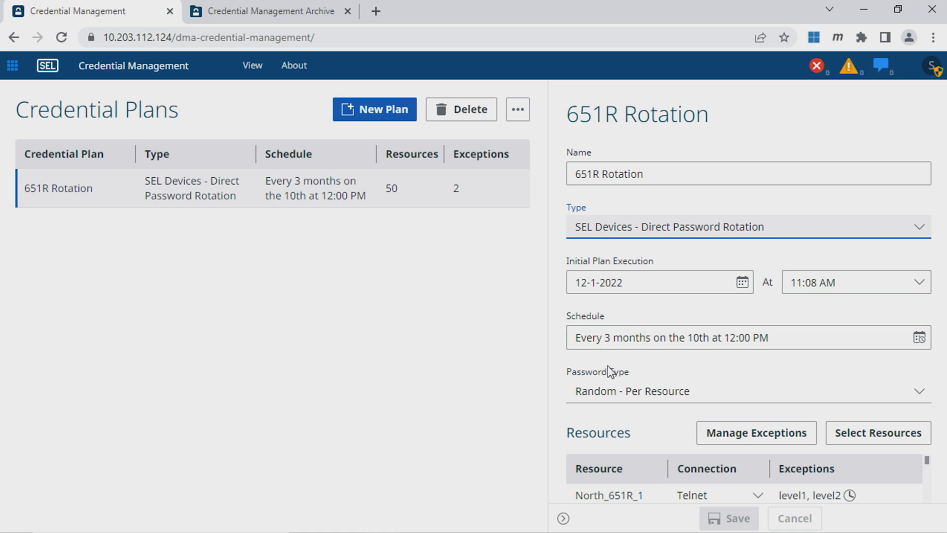
mouse_move(609, 398)
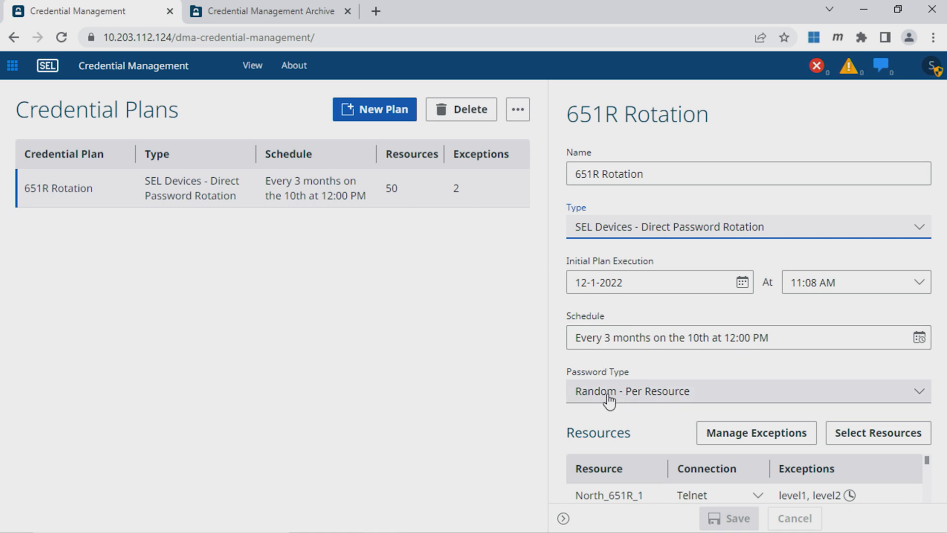
mouse_move(605, 412)
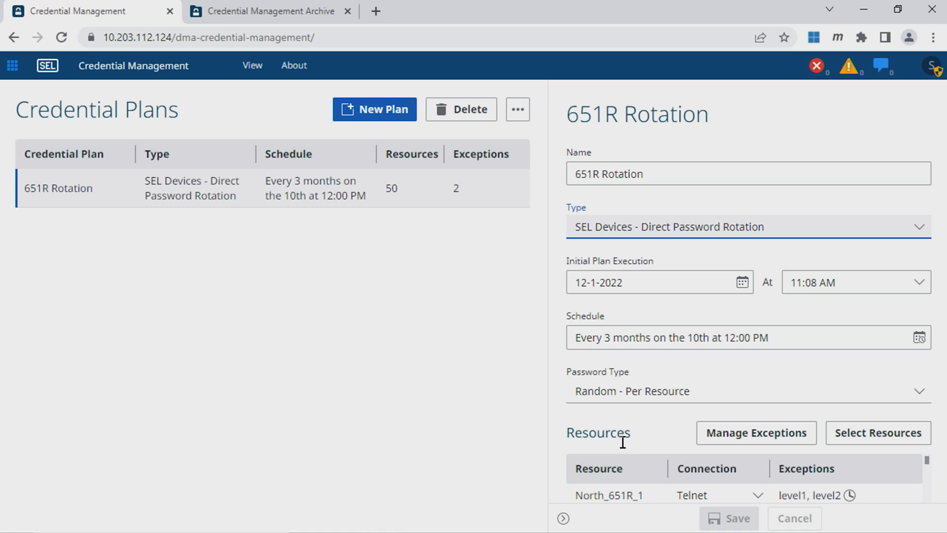
mouse_move(644, 500)
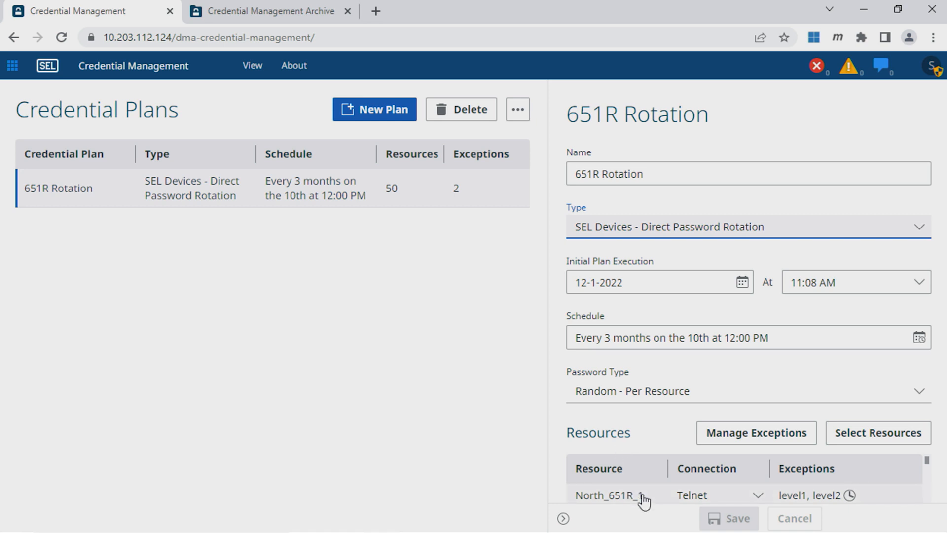
mouse_move(647, 495)
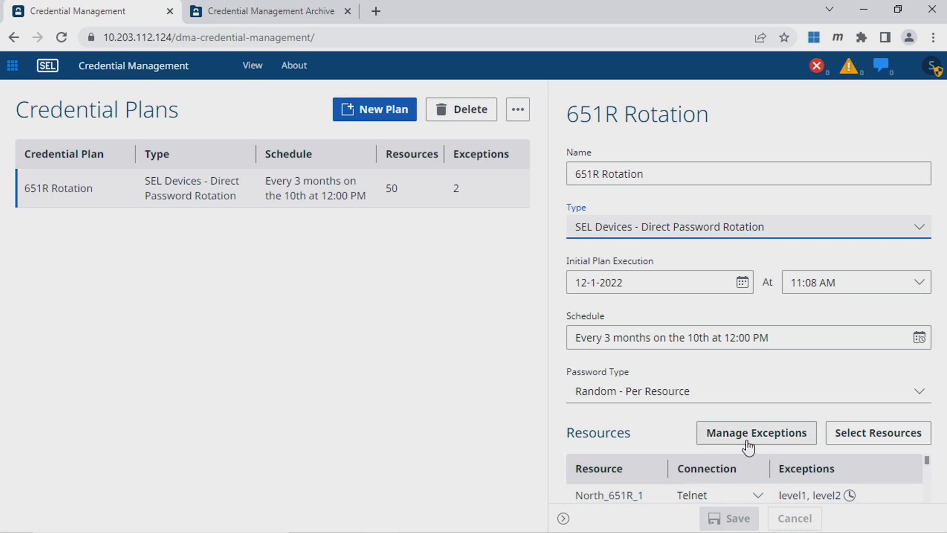
click(755, 432)
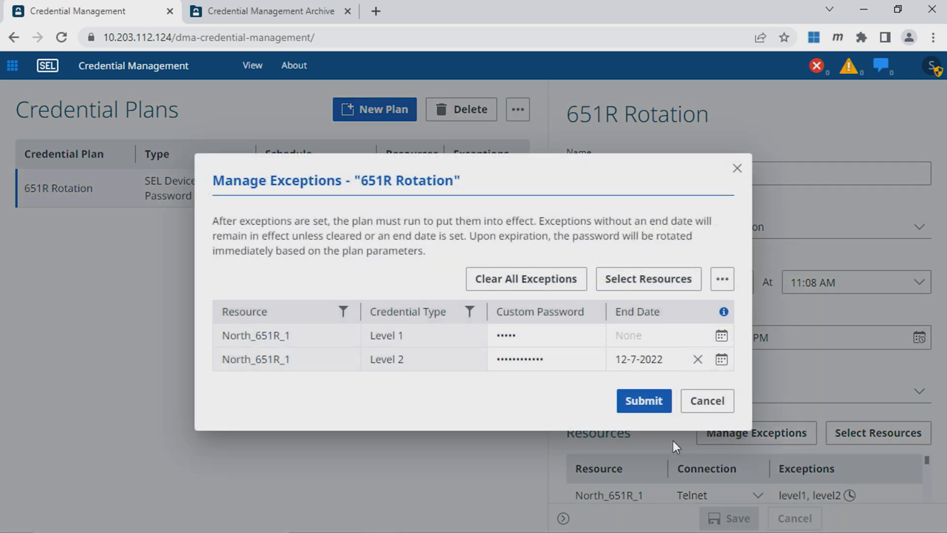
mouse_move(601, 433)
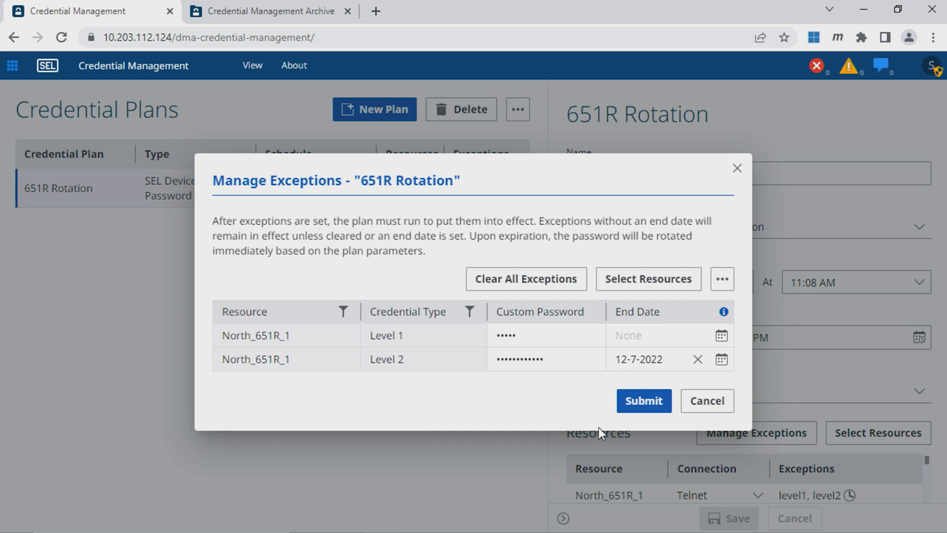
click(545, 336)
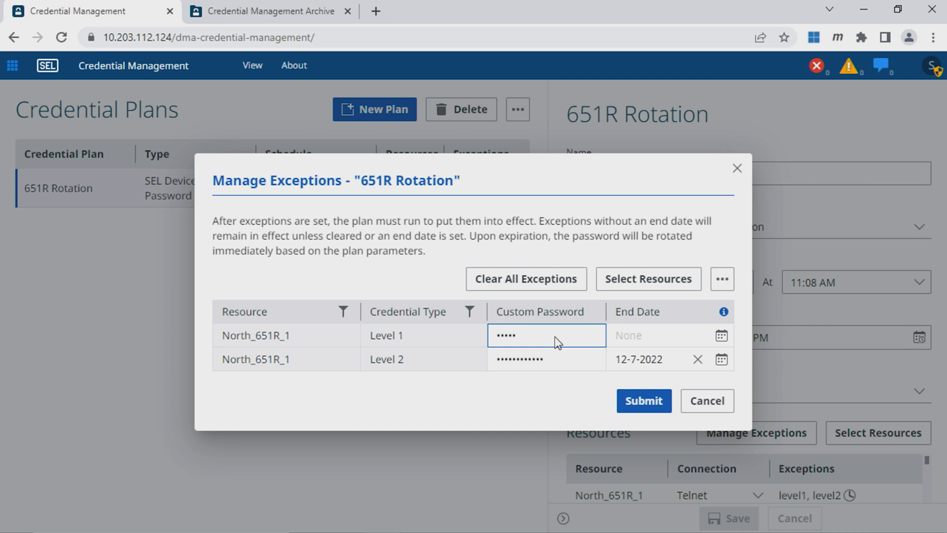
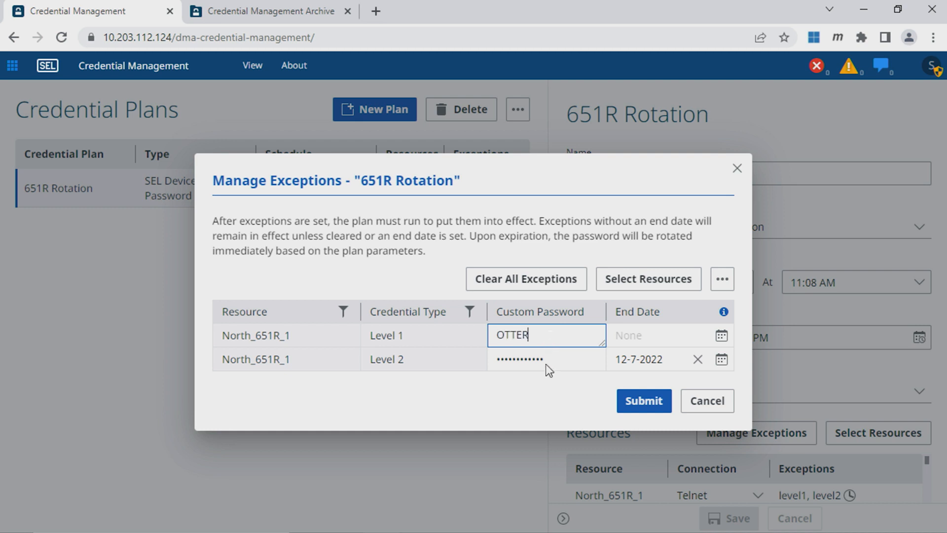
mouse_move(567, 343)
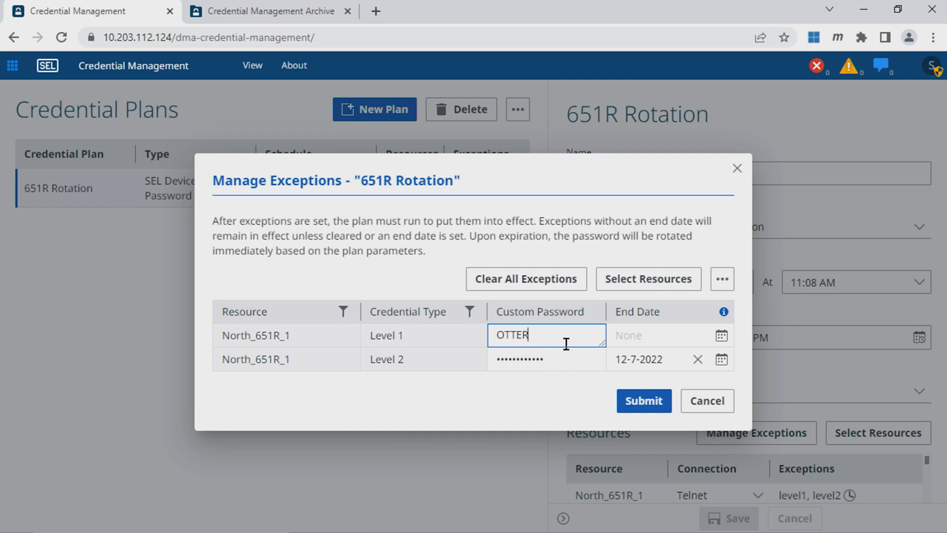
mouse_move(649, 339)
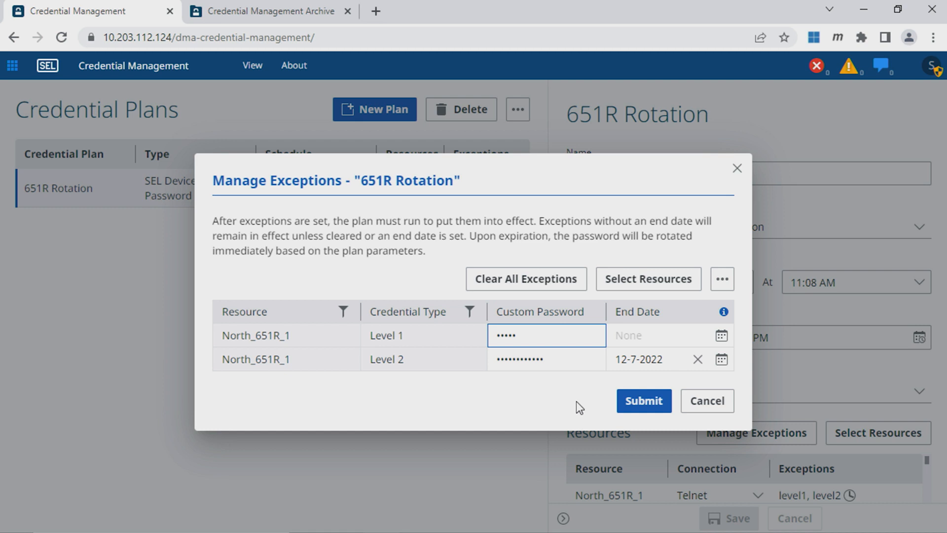
click(545, 360)
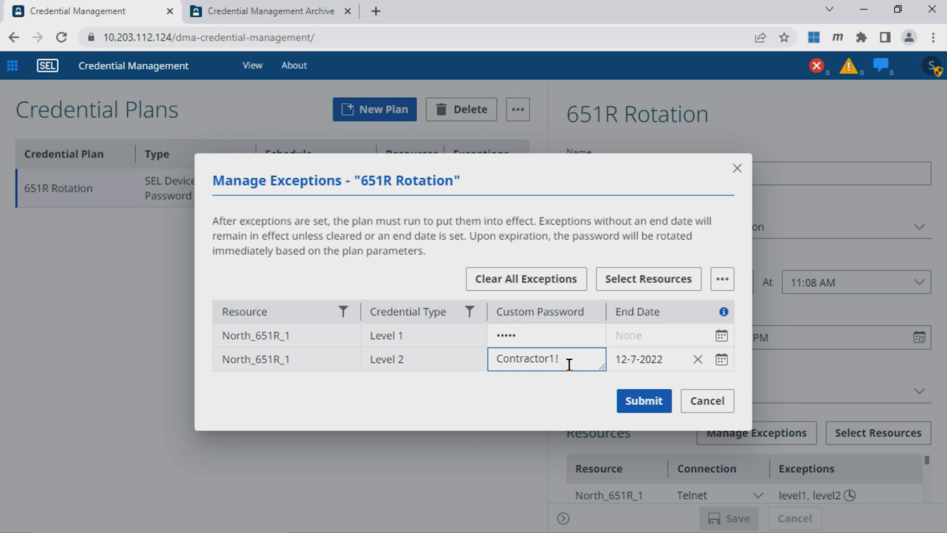
mouse_move(666, 365)
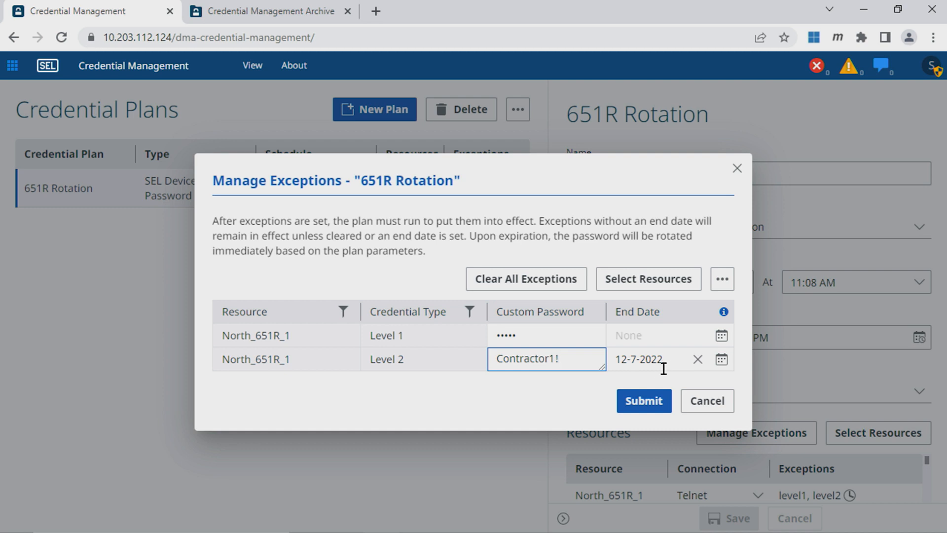
click(642, 401)
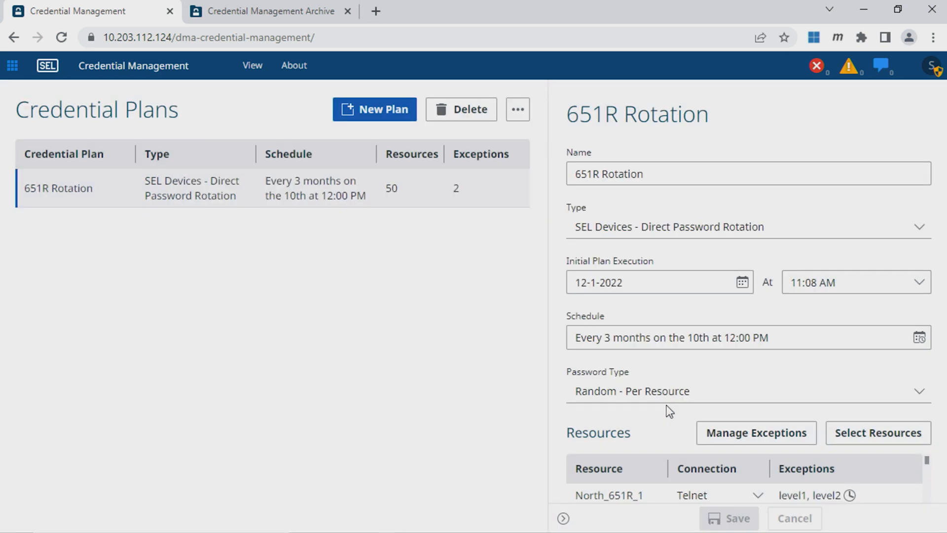
mouse_move(647, 415)
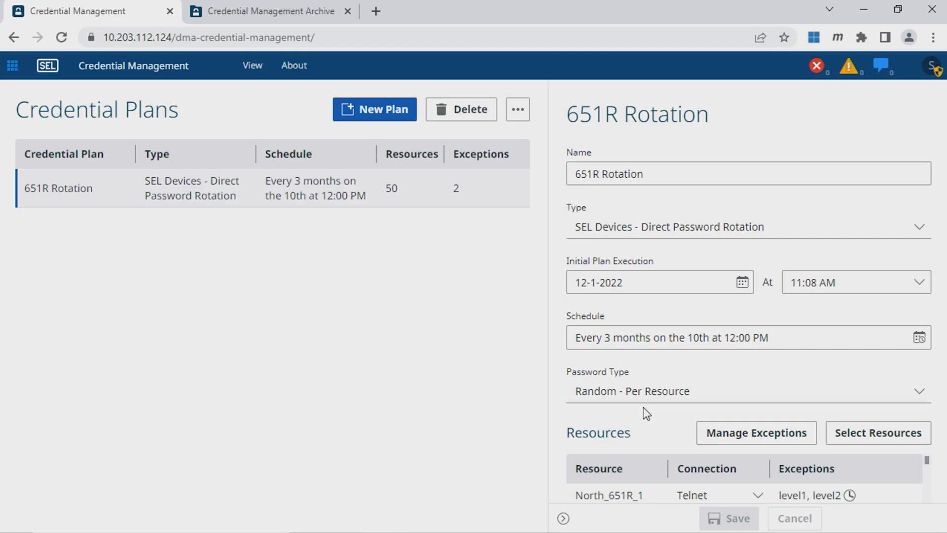
mouse_move(422, 336)
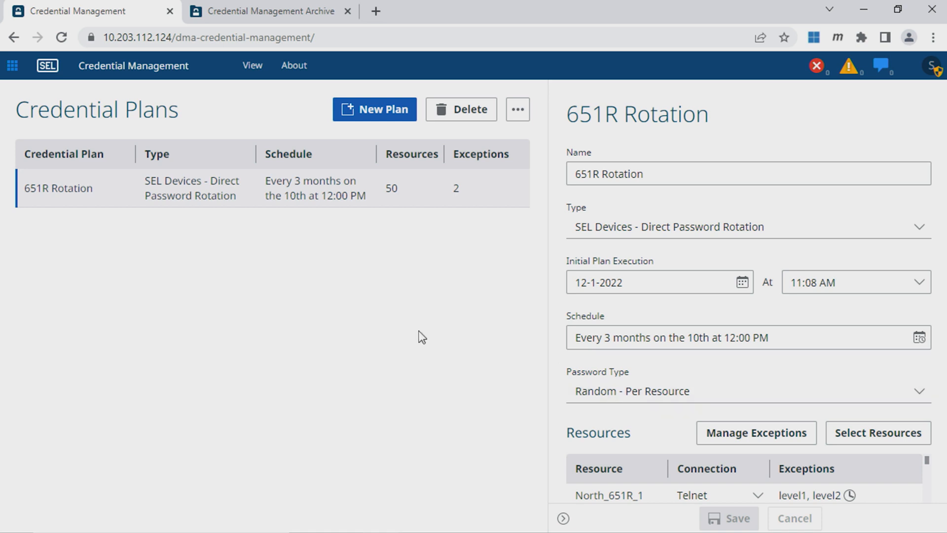
- Switch to the Credential Management Archive app via the Application Launcher
click(12, 66)
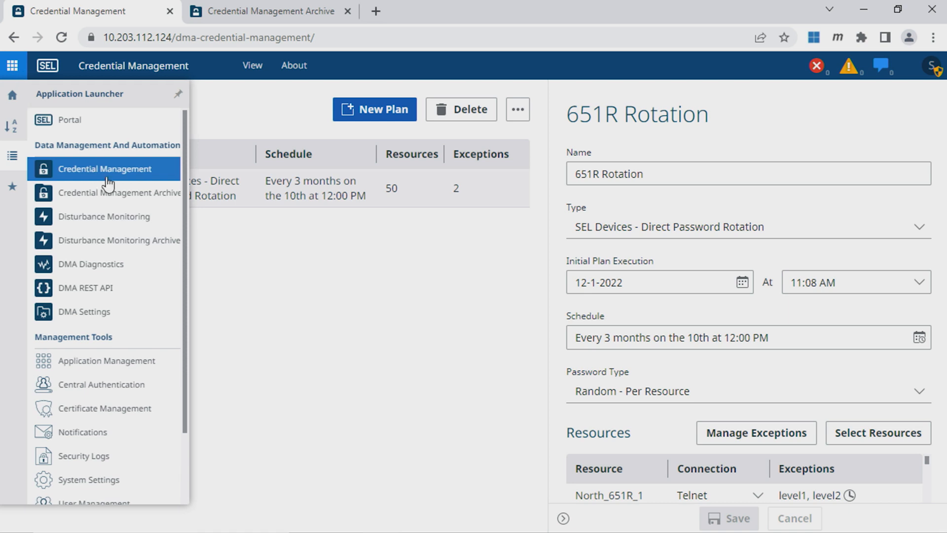
click(120, 192)
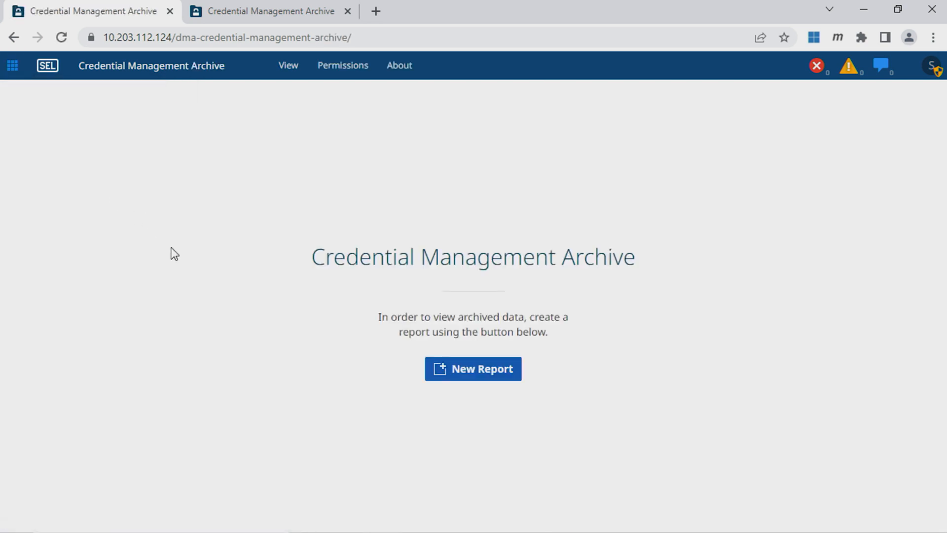
- Create a 24-hour Password Audit Report for all 50 resources, then start another report
click(472, 368)
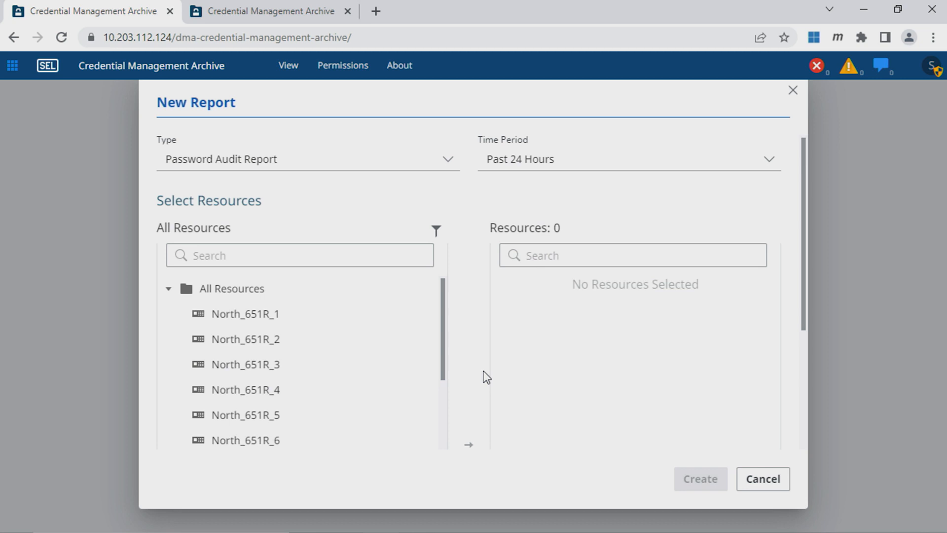
mouse_move(246, 181)
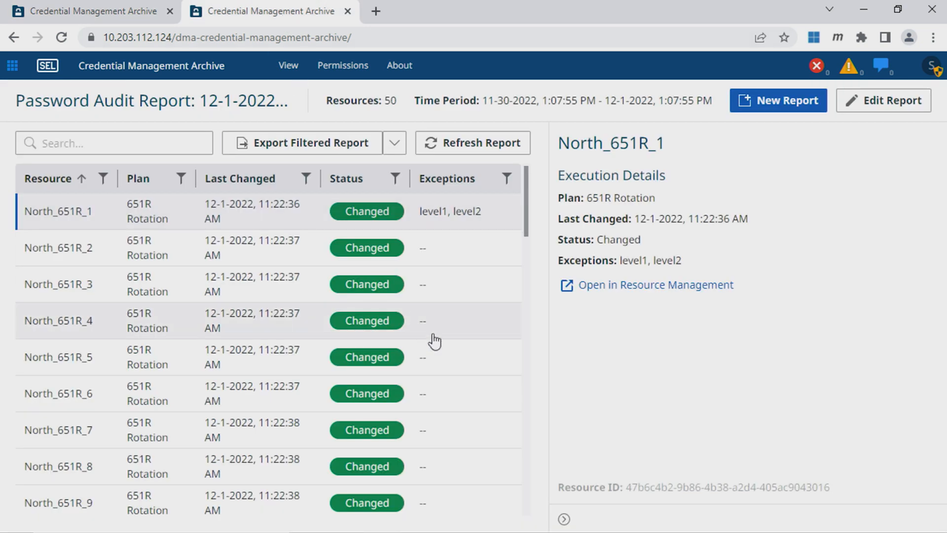
mouse_move(546, 318)
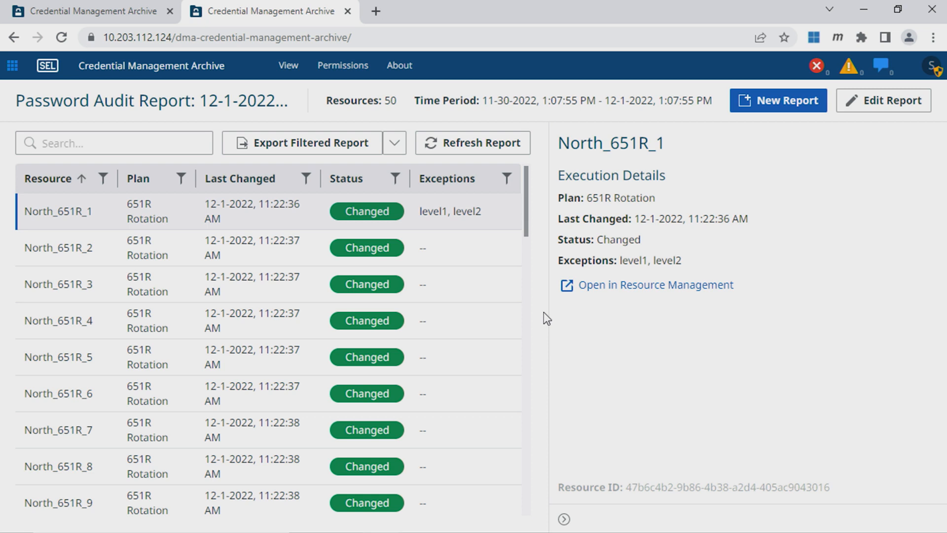
mouse_move(540, 319)
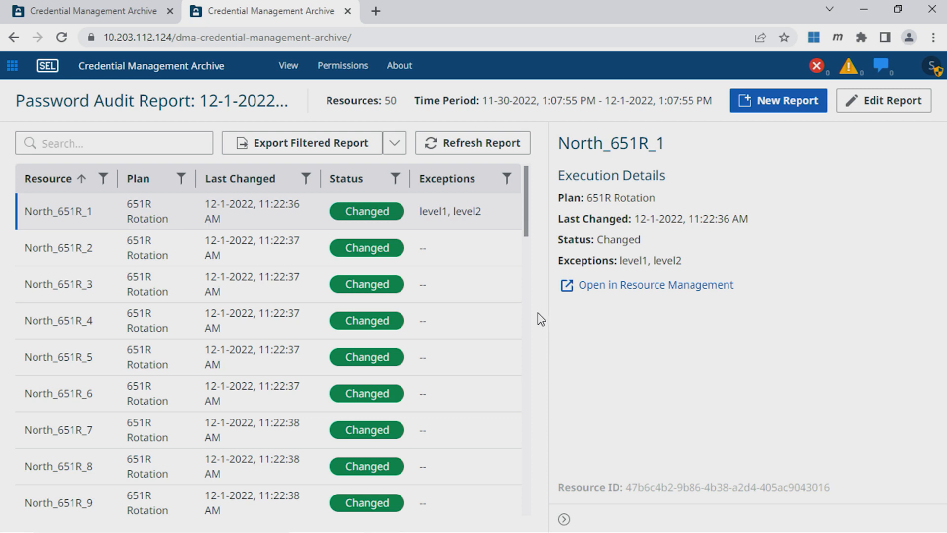
mouse_move(457, 69)
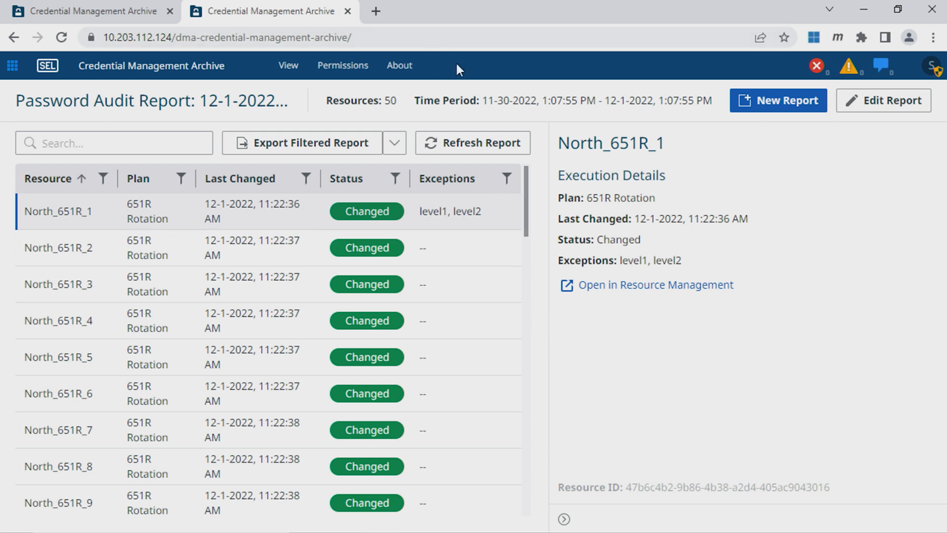
mouse_move(459, 300)
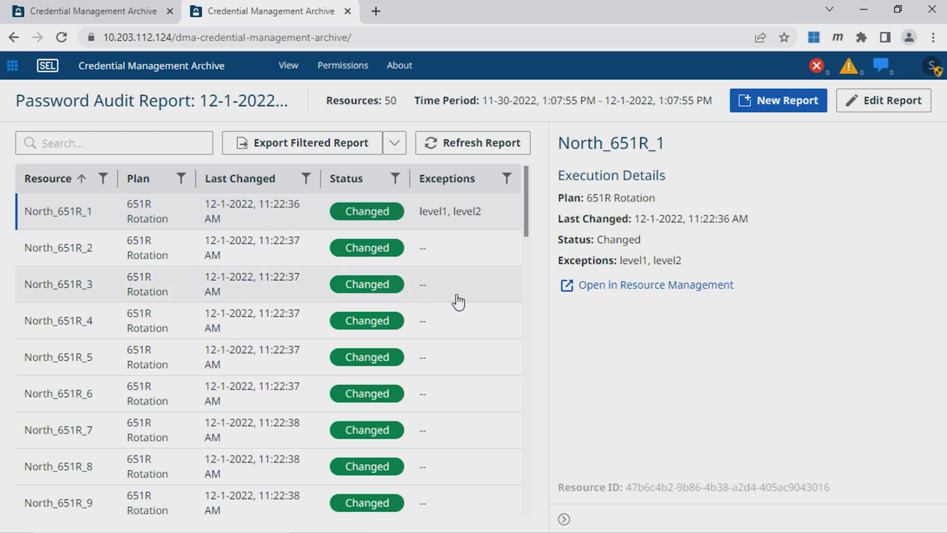
mouse_move(476, 313)
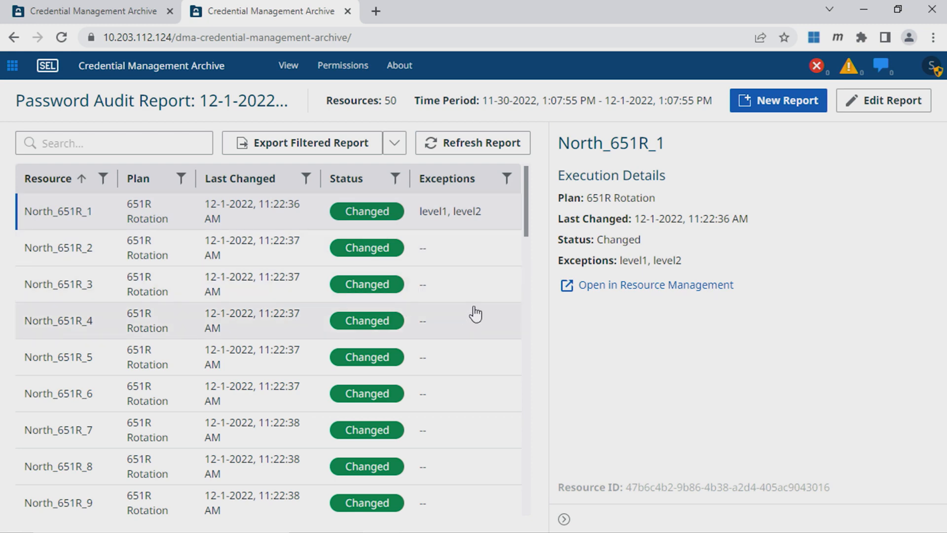
click(778, 101)
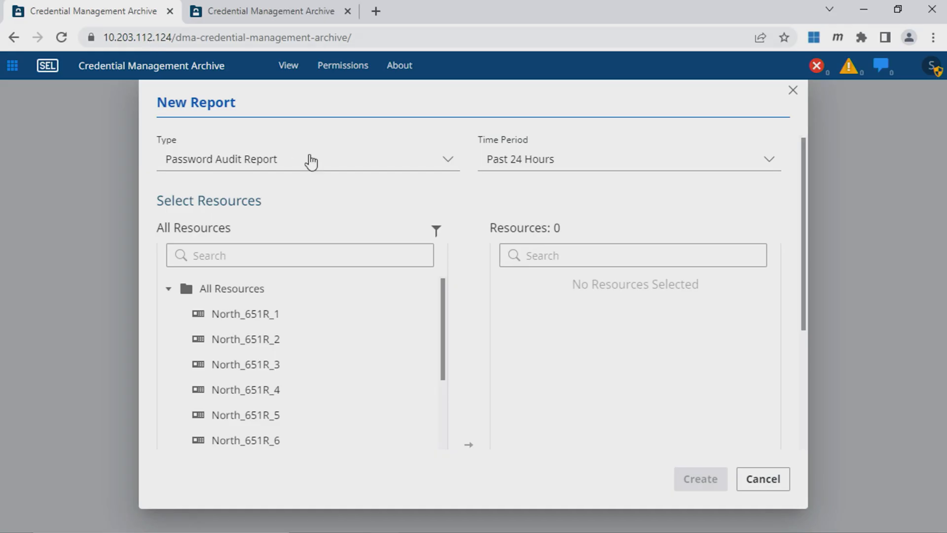
- Create a Current Password Report for All Resources and show North_651R_1's level1 and level2 passwords
click(307, 159)
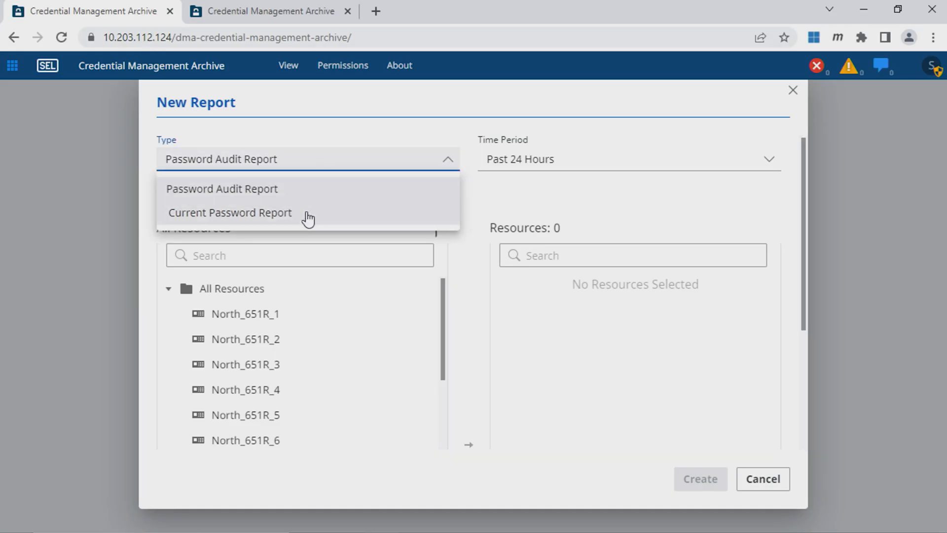
click(230, 212)
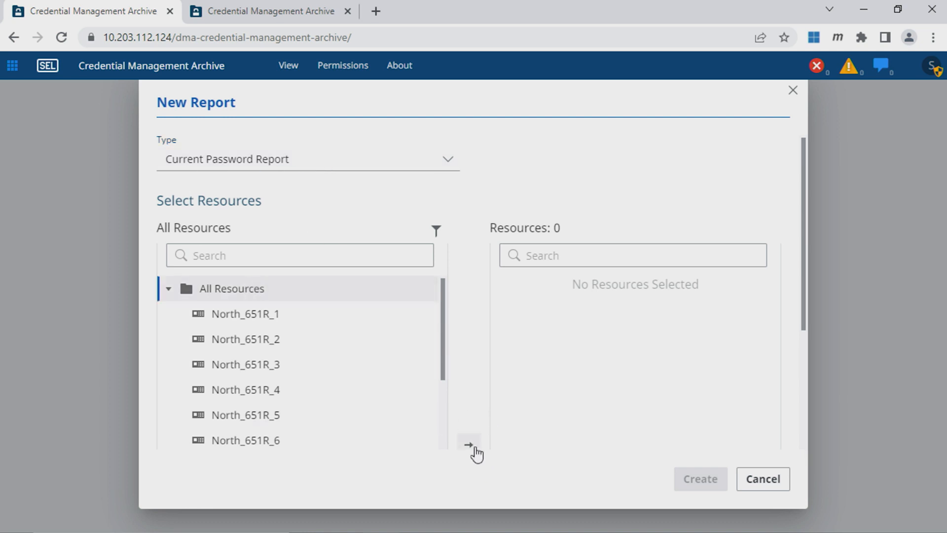
click(468, 445)
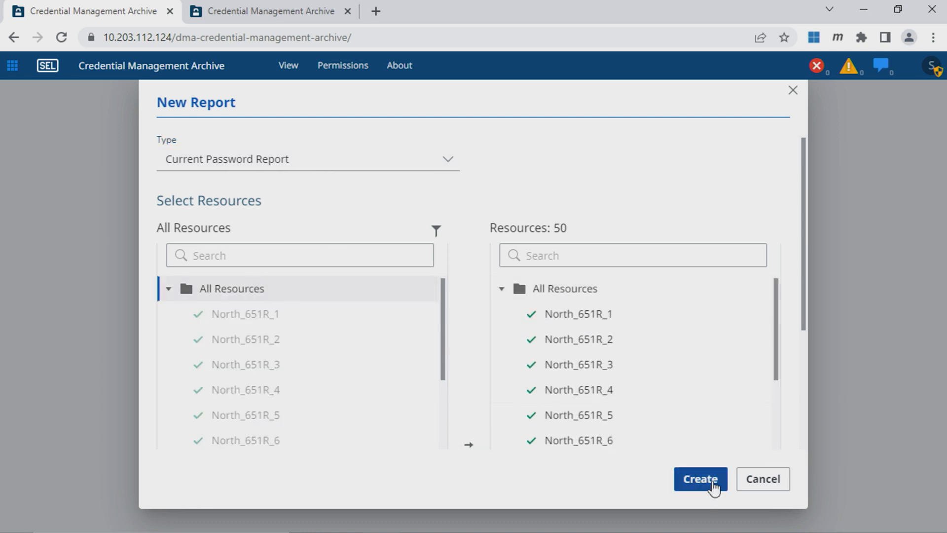
click(700, 479)
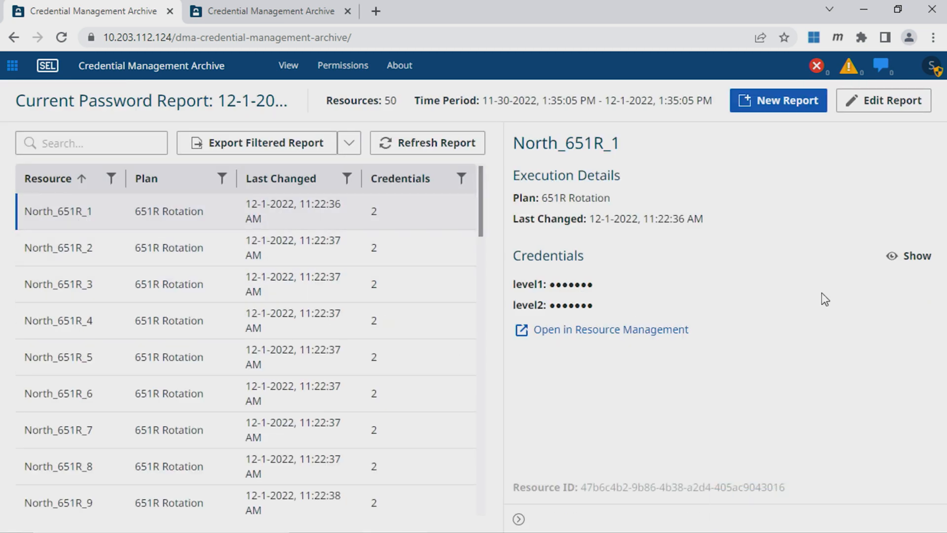
mouse_move(916, 256)
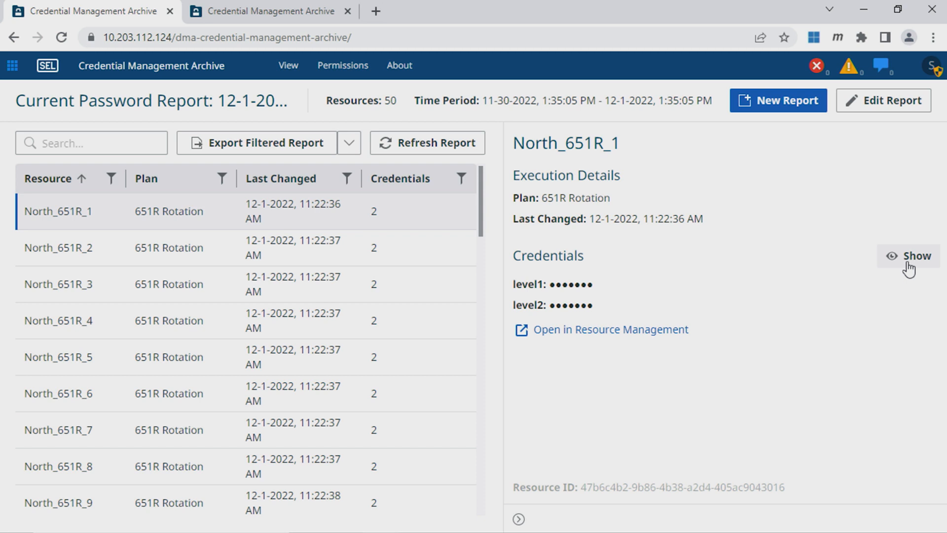
click(915, 255)
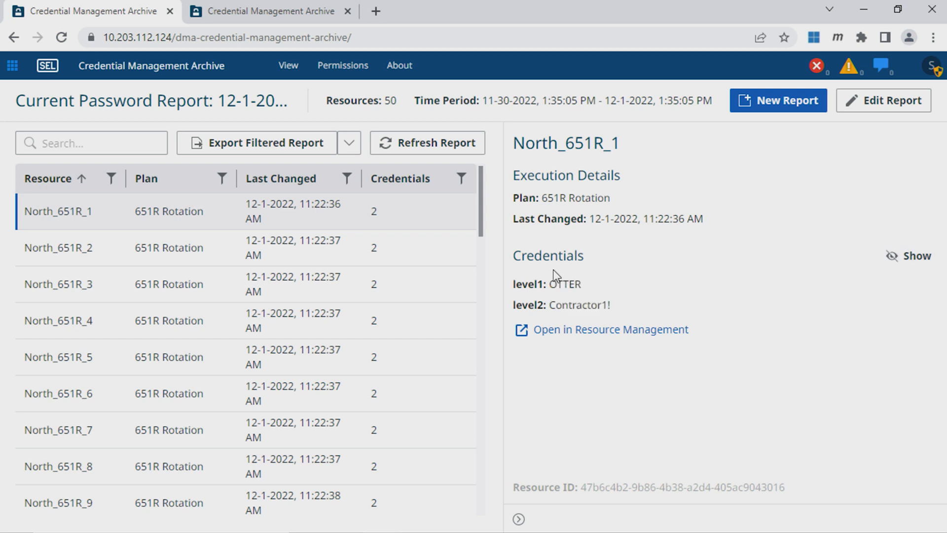
mouse_move(626, 325)
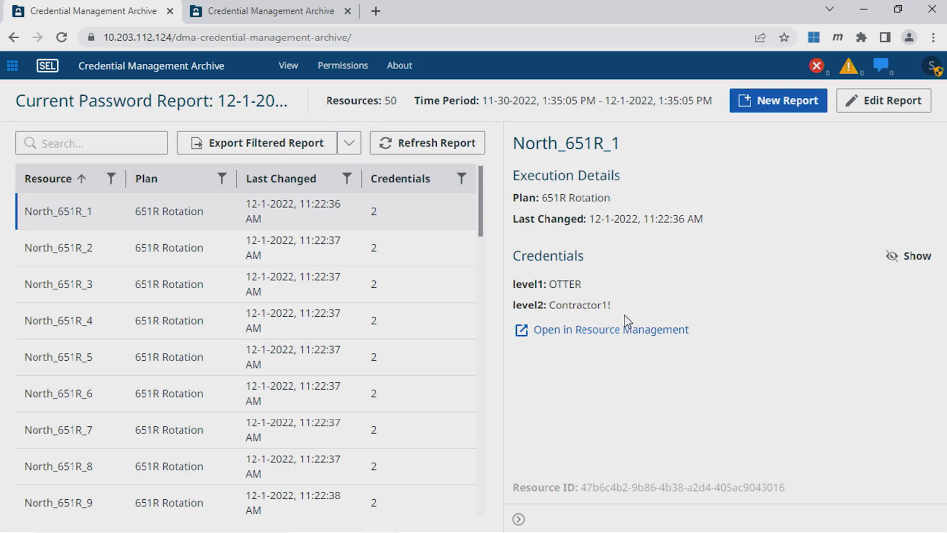
mouse_move(735, 284)
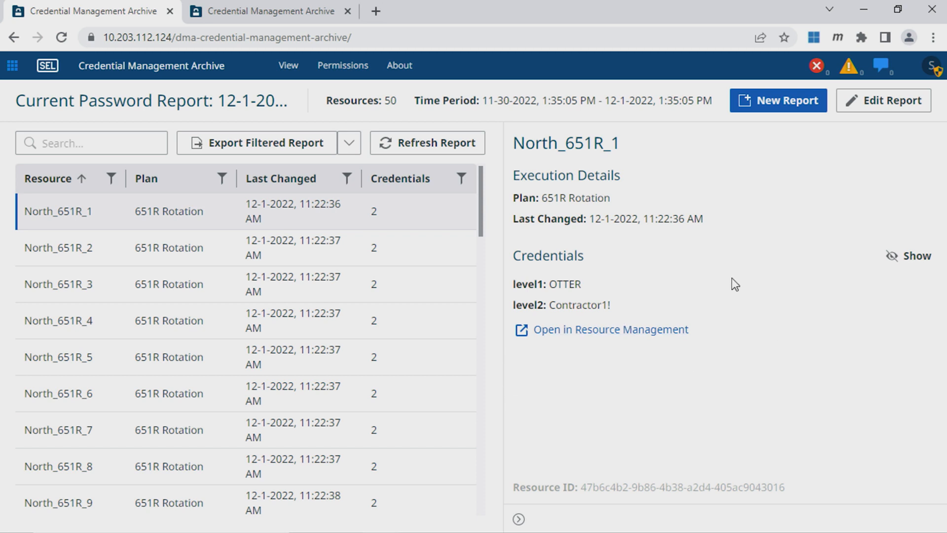
mouse_move(633, 253)
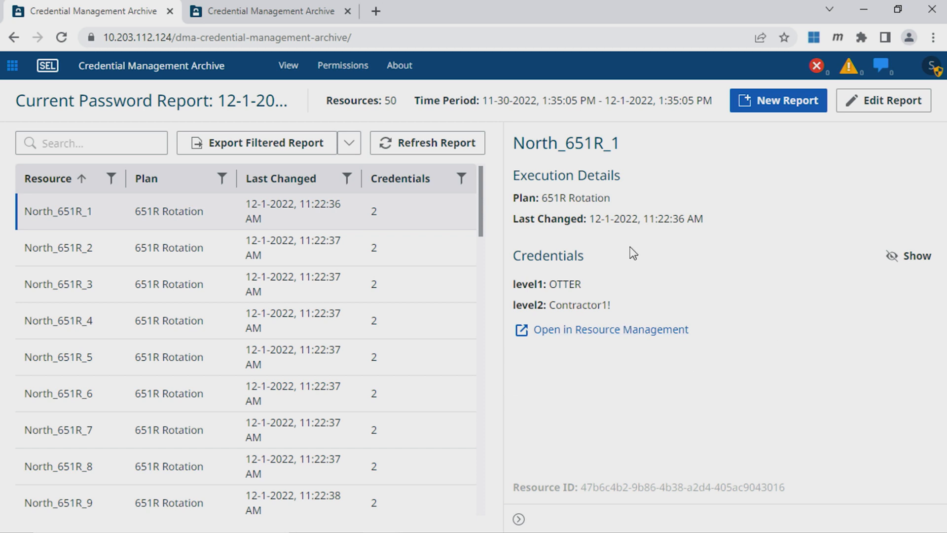
mouse_move(342, 66)
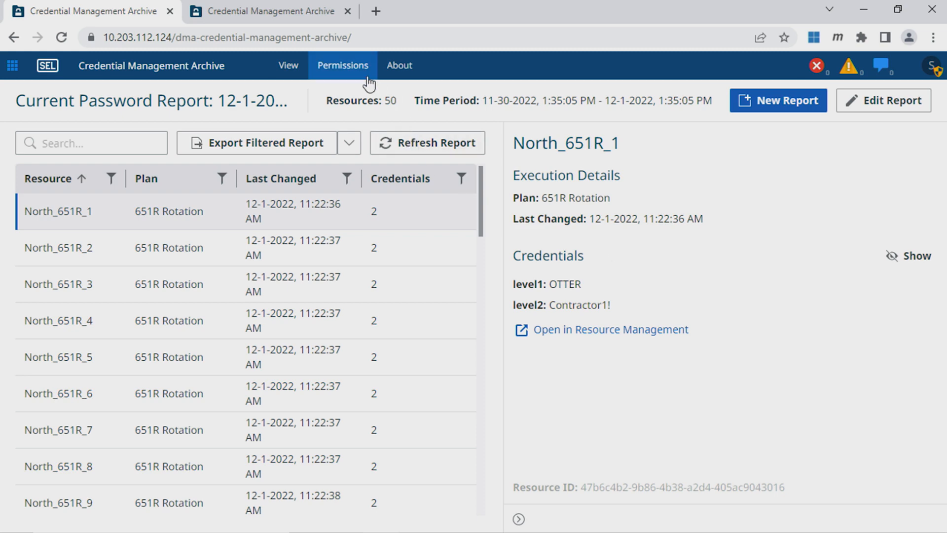
click(342, 65)
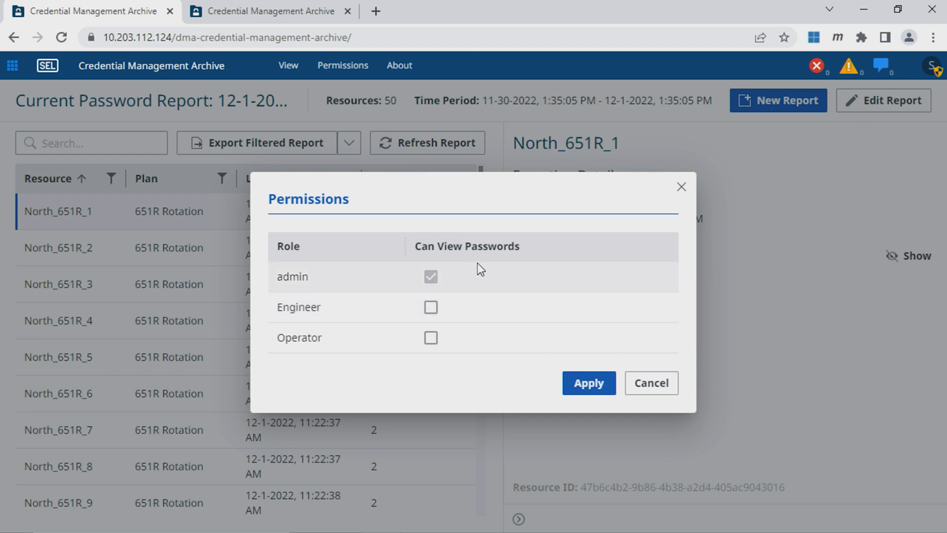
mouse_move(668, 402)
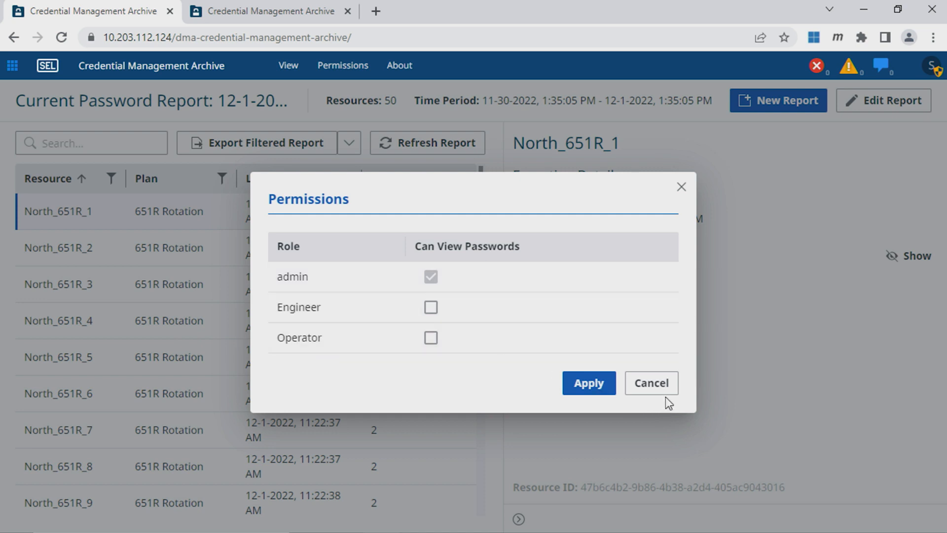
click(651, 383)
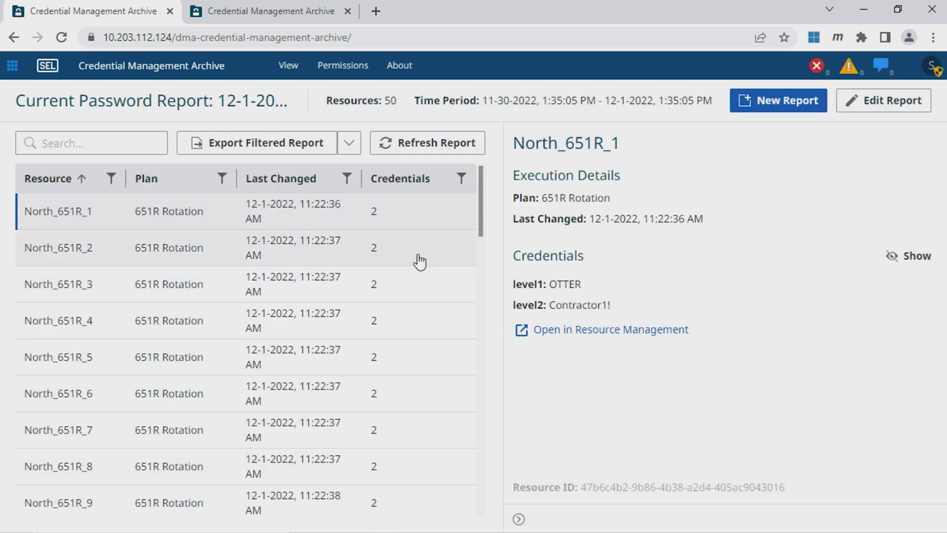
- View North_651R_2's credentials and open it in Resource Management
click(58, 248)
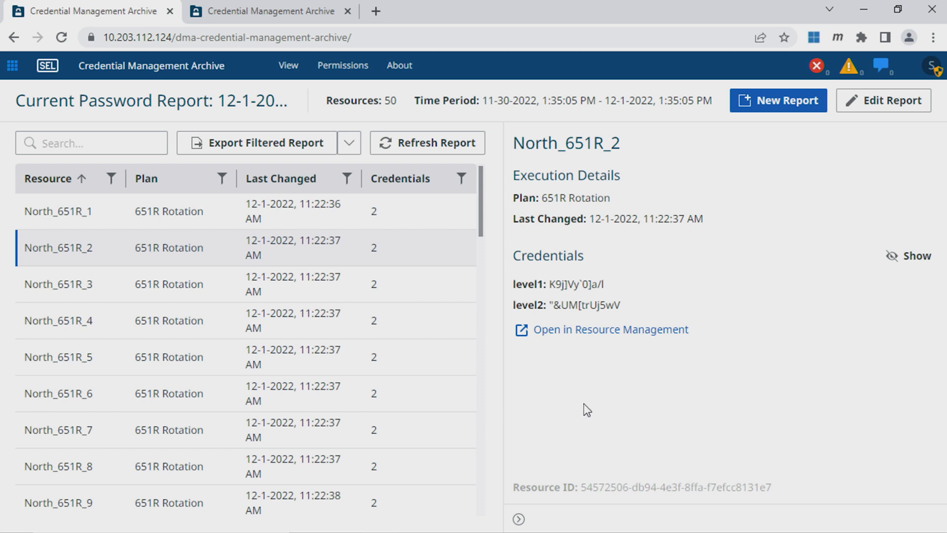
mouse_move(558, 287)
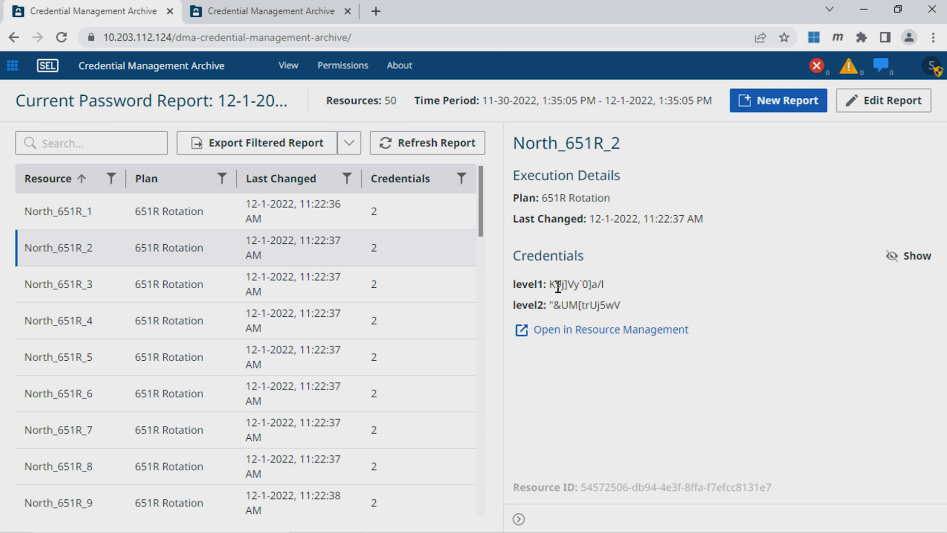
mouse_move(629, 384)
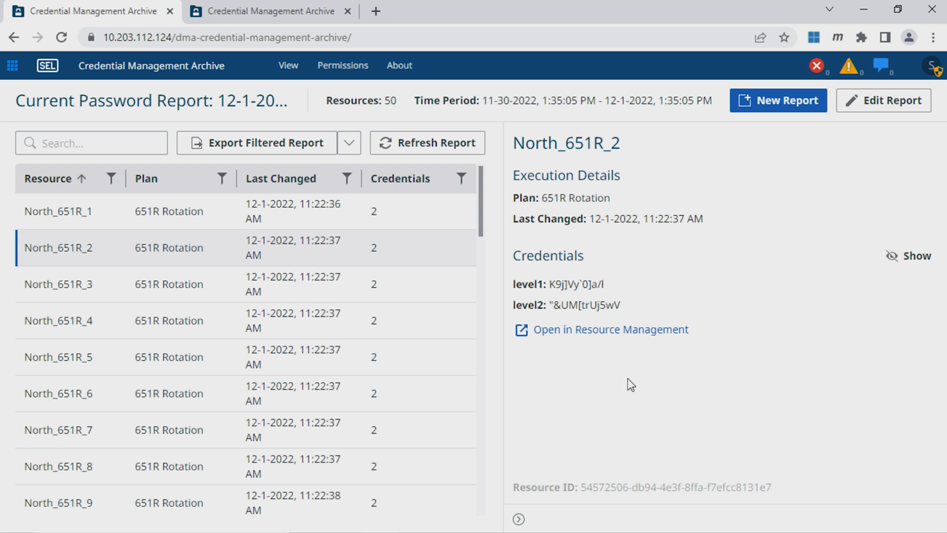
mouse_move(629, 397)
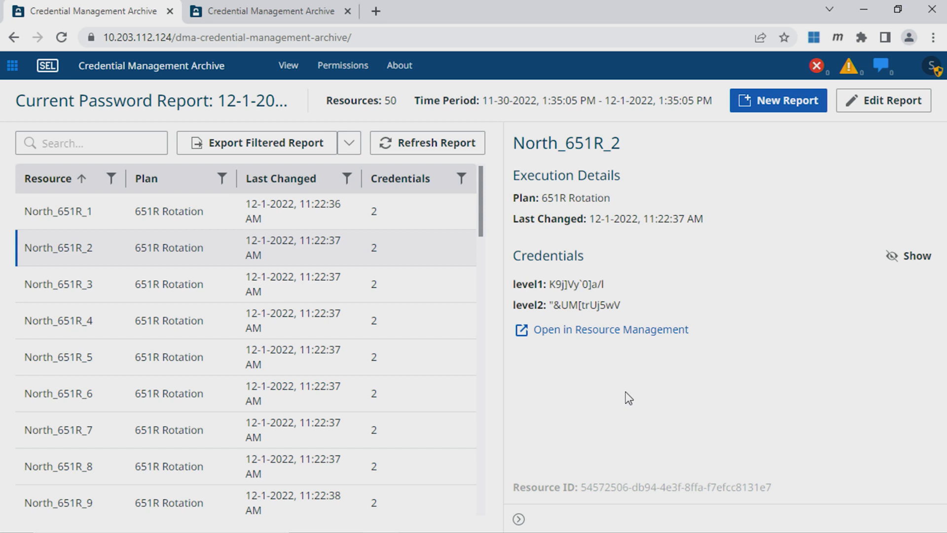
mouse_move(631, 361)
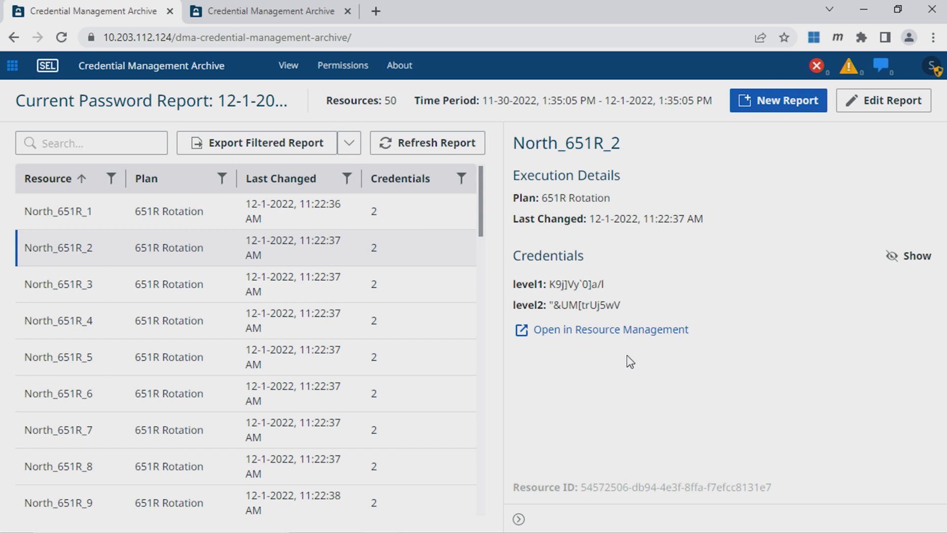
click(610, 329)
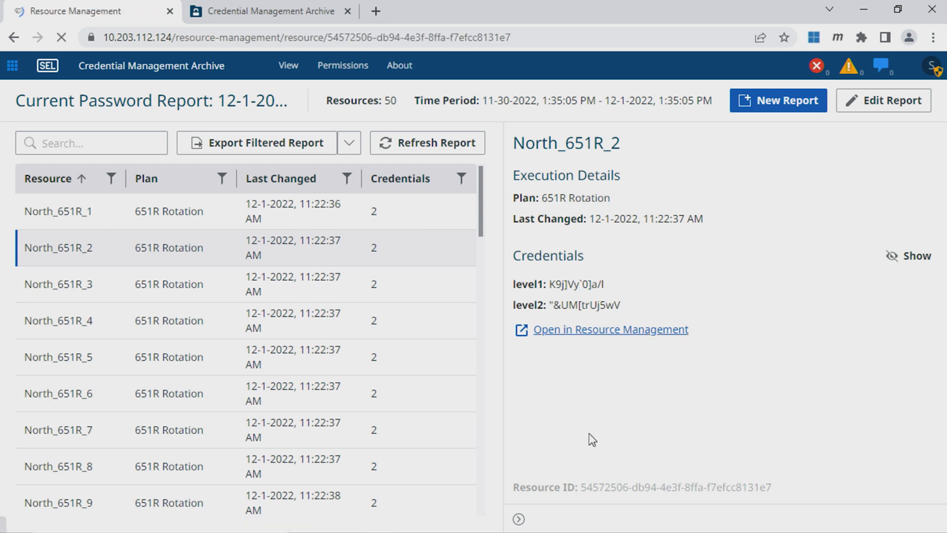
- On North_651R_2's Connections tab, show the Level 1 and Level 2 Telnet passwords
click(610, 329)
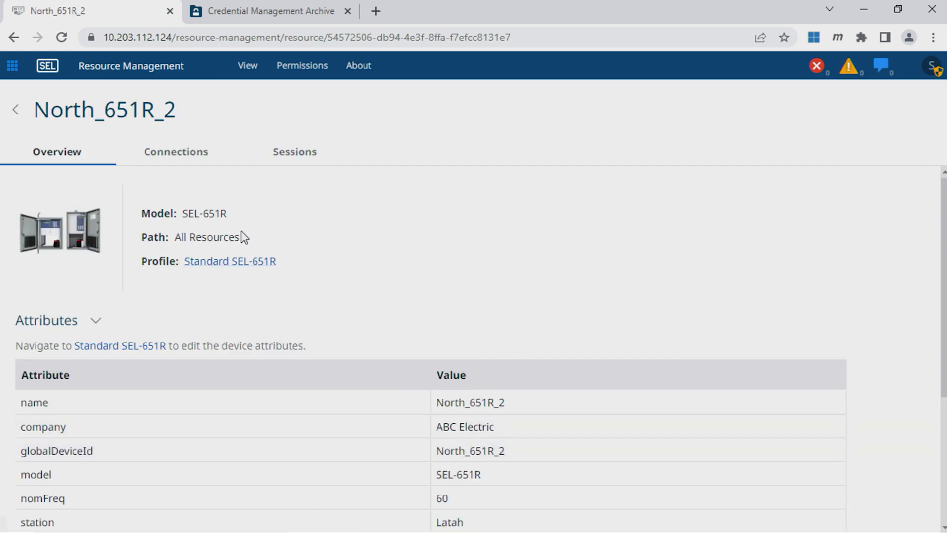
click(176, 152)
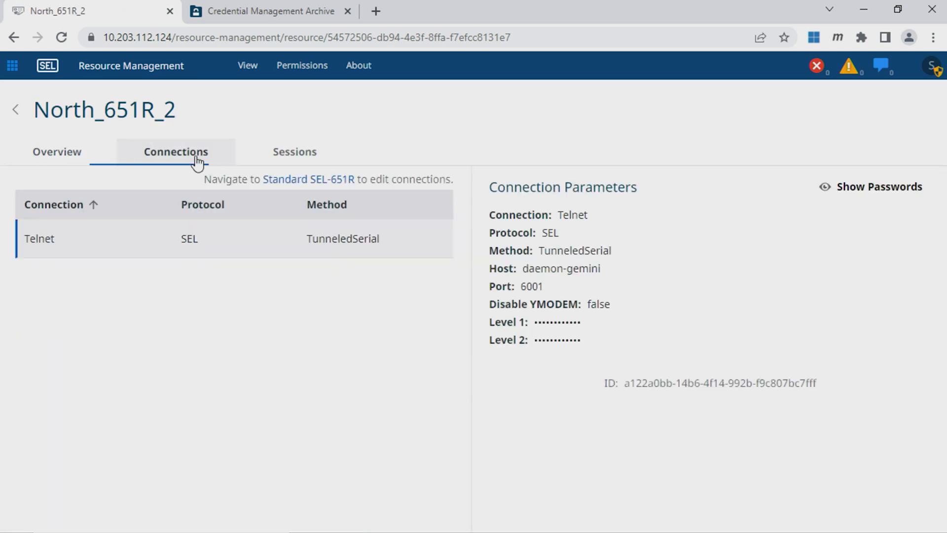
mouse_move(175, 247)
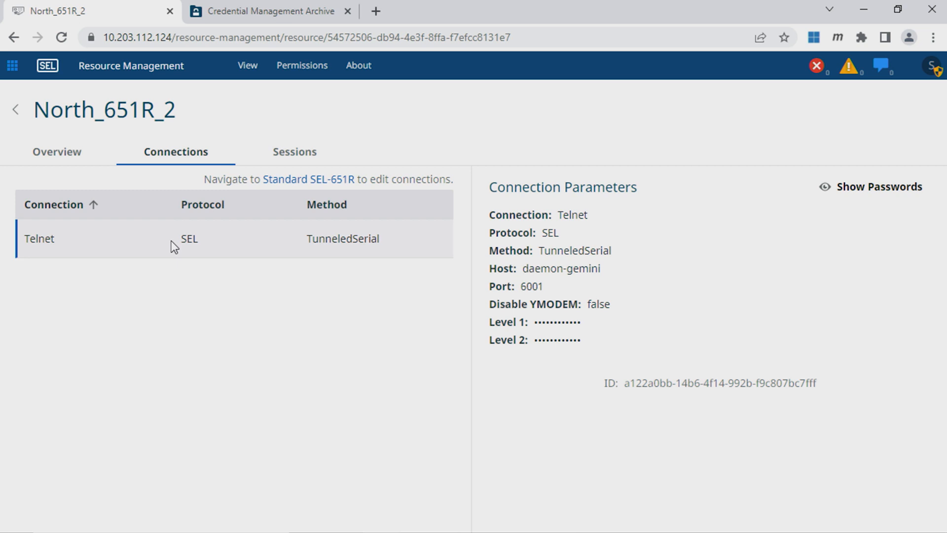
mouse_move(889, 203)
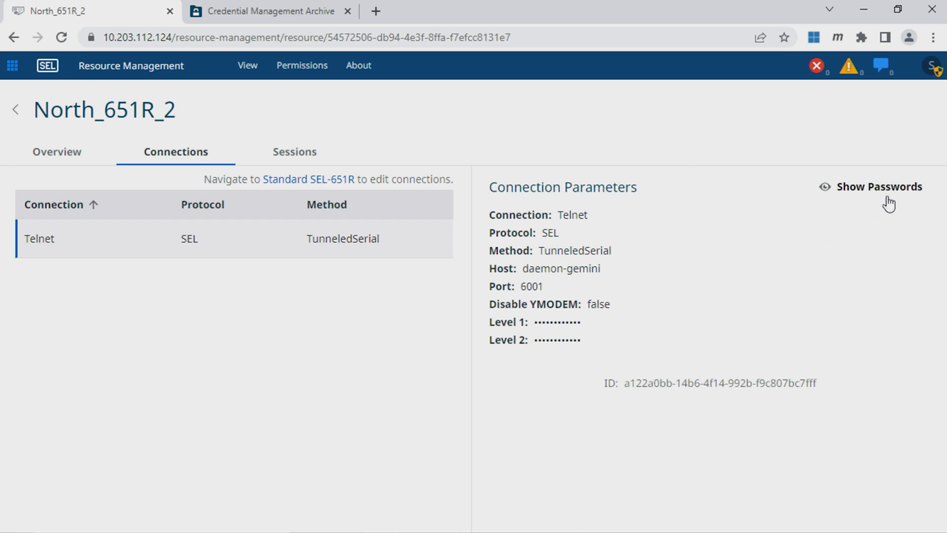
click(879, 186)
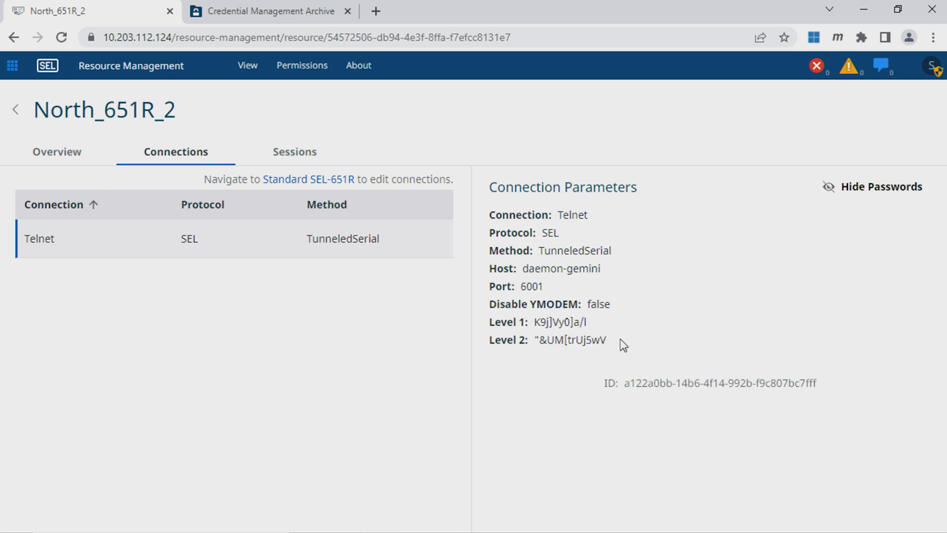
mouse_move(595, 376)
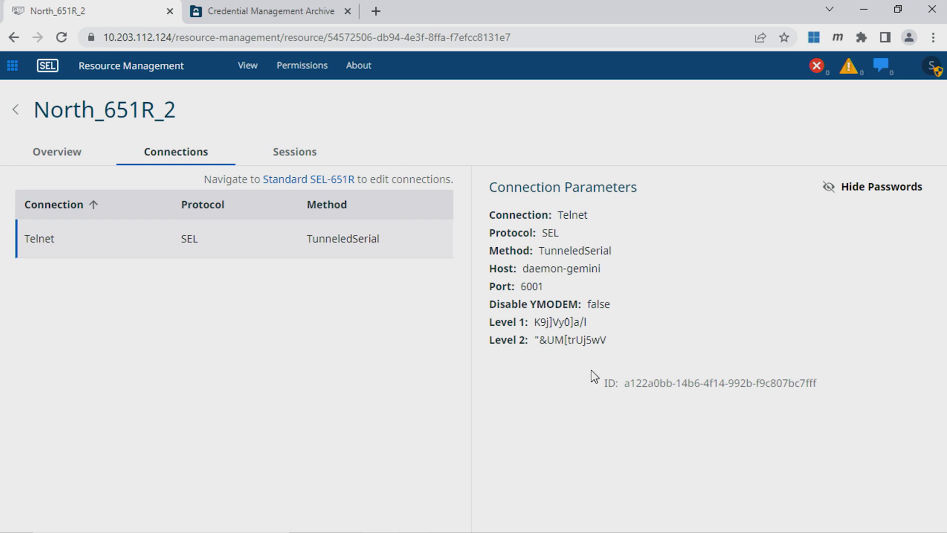
mouse_move(333, 103)
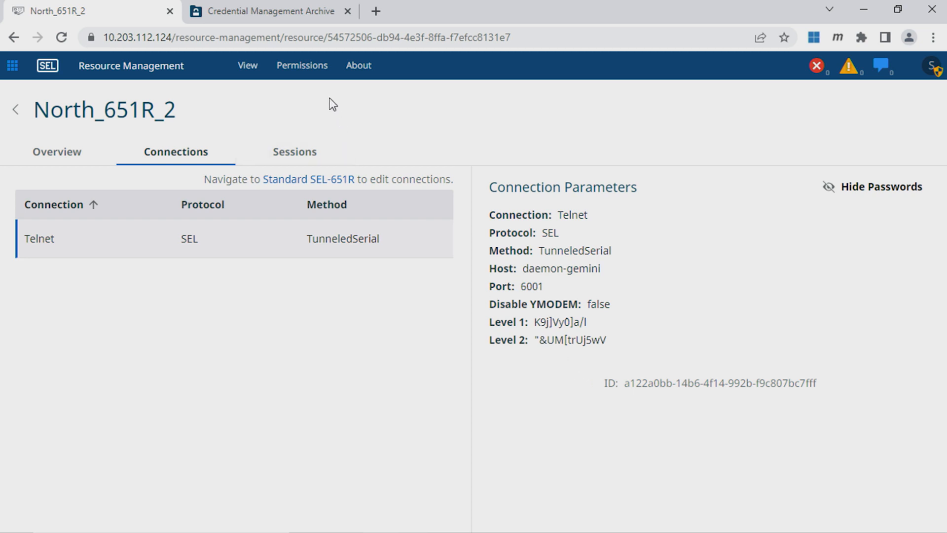
mouse_move(302, 65)
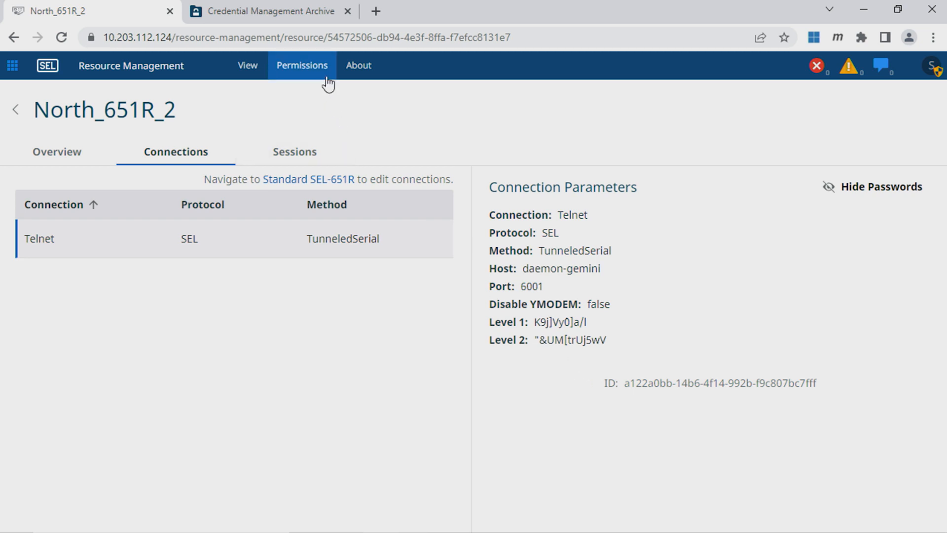
click(302, 65)
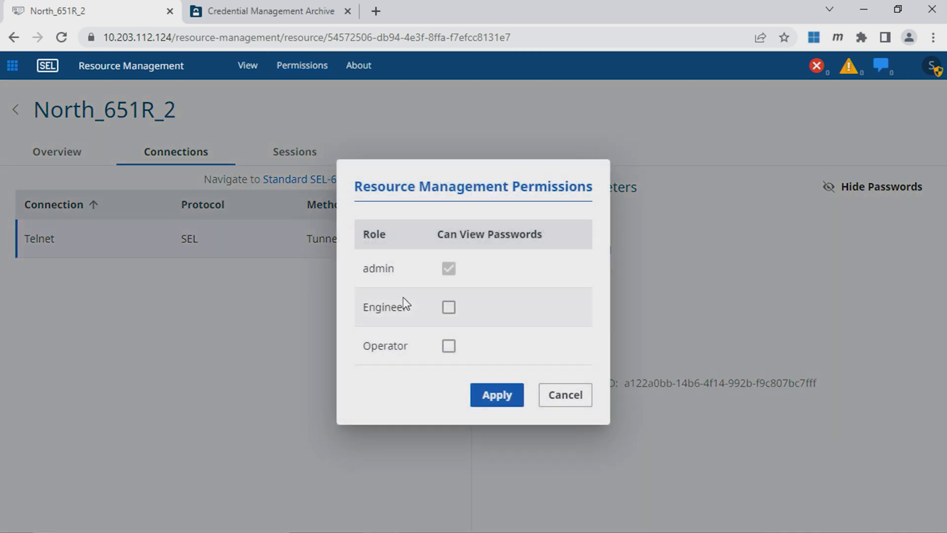
mouse_move(416, 388)
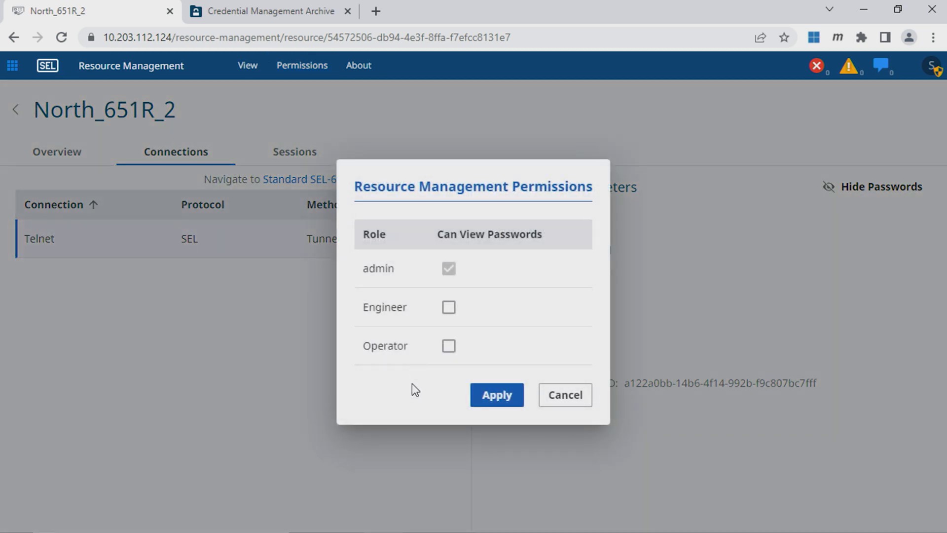
mouse_move(565, 395)
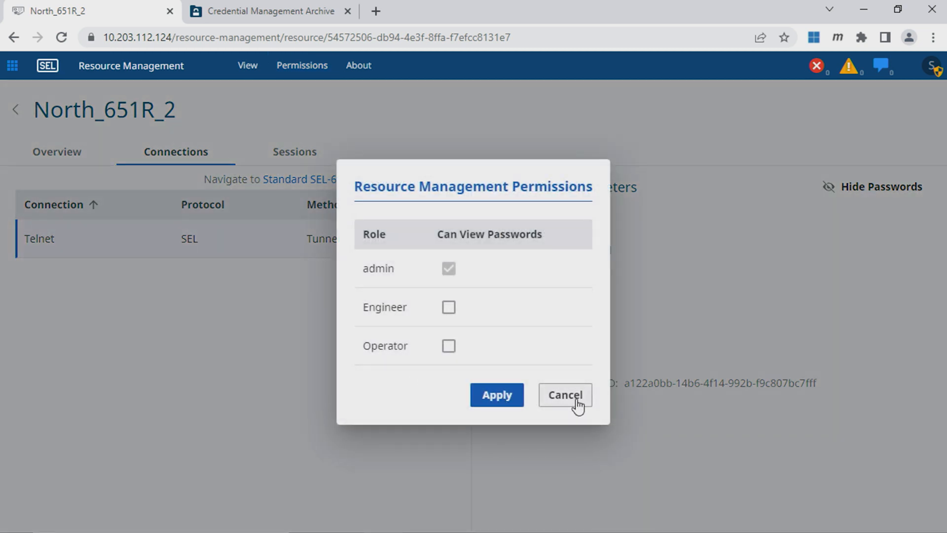
click(564, 395)
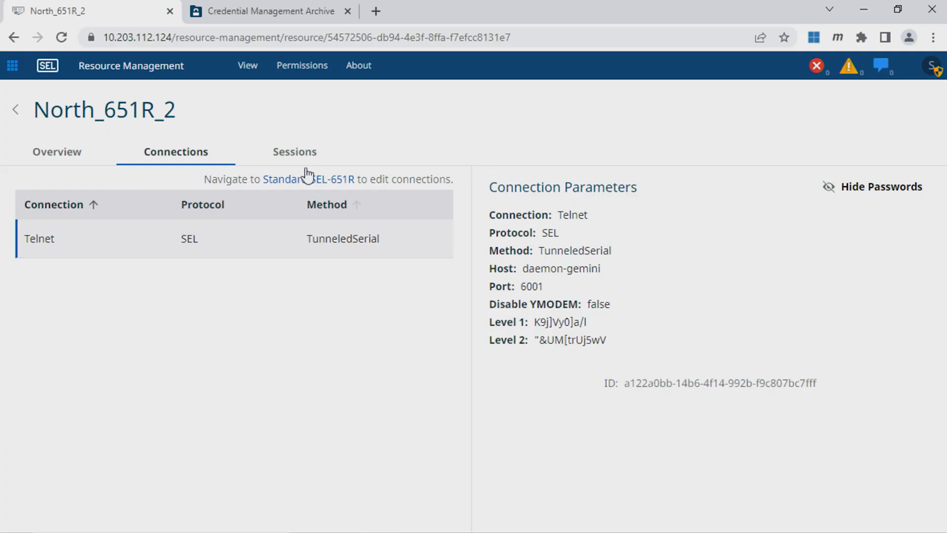
- View North_651R_2's Sessions tab with its Telnet Terminal session and admin-only access
click(294, 152)
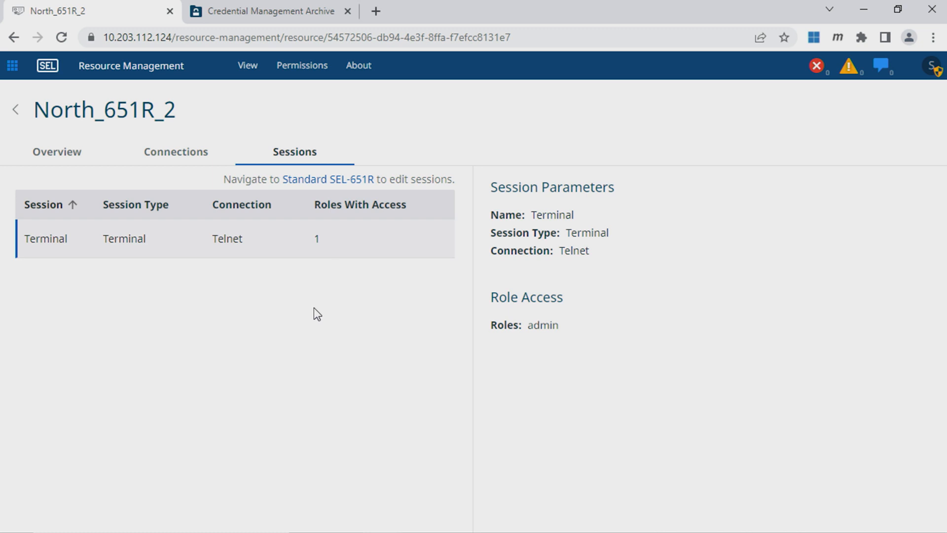
mouse_move(290, 259)
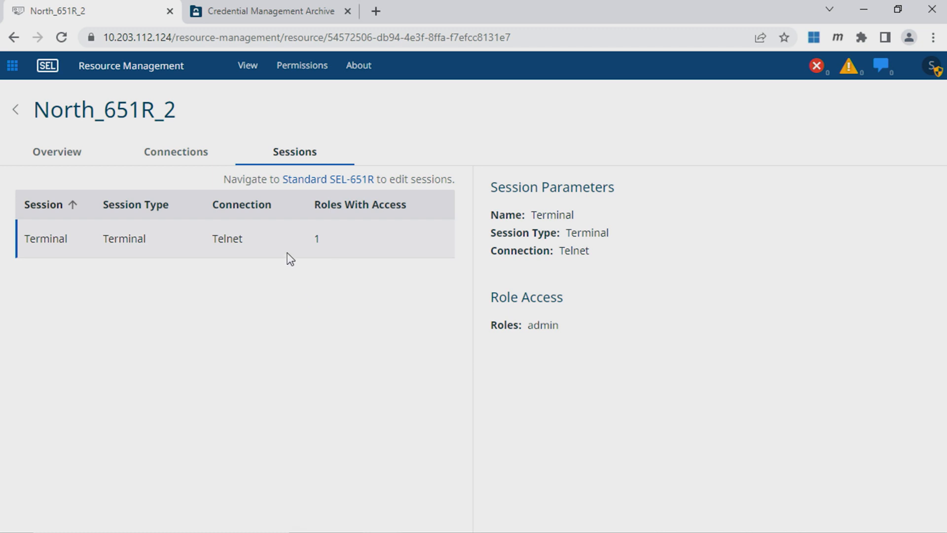
mouse_move(529, 341)
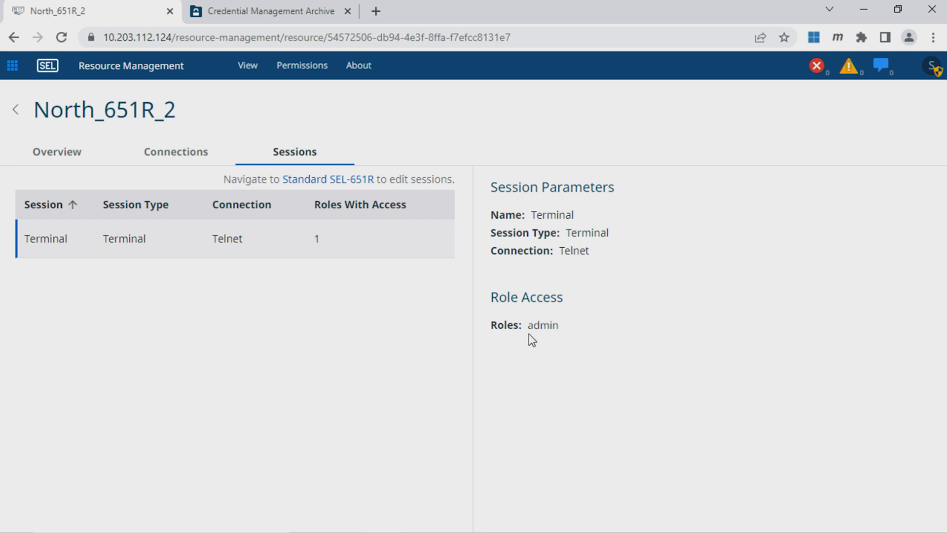
mouse_move(308, 290)
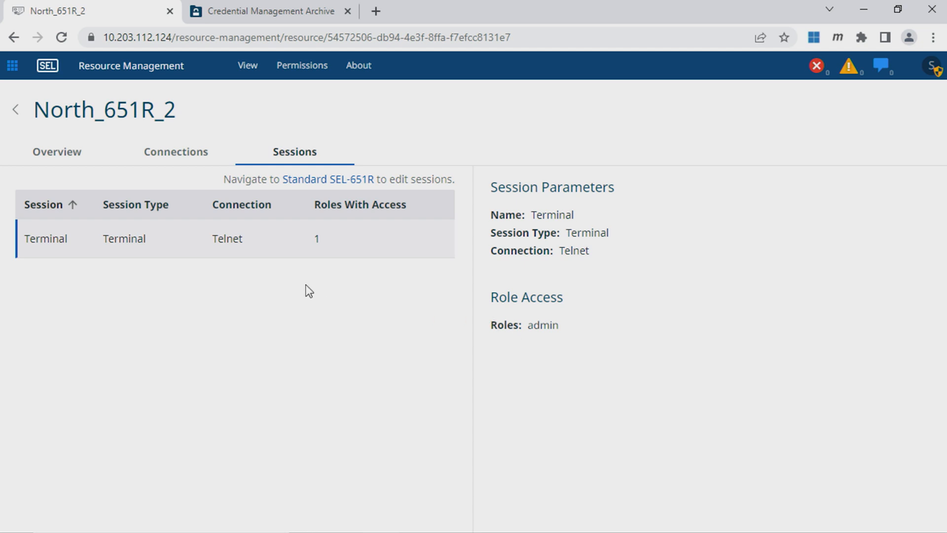
- Switch to Direct Resource Access and connect to North_651R_1's Terminal session
click(12, 66)
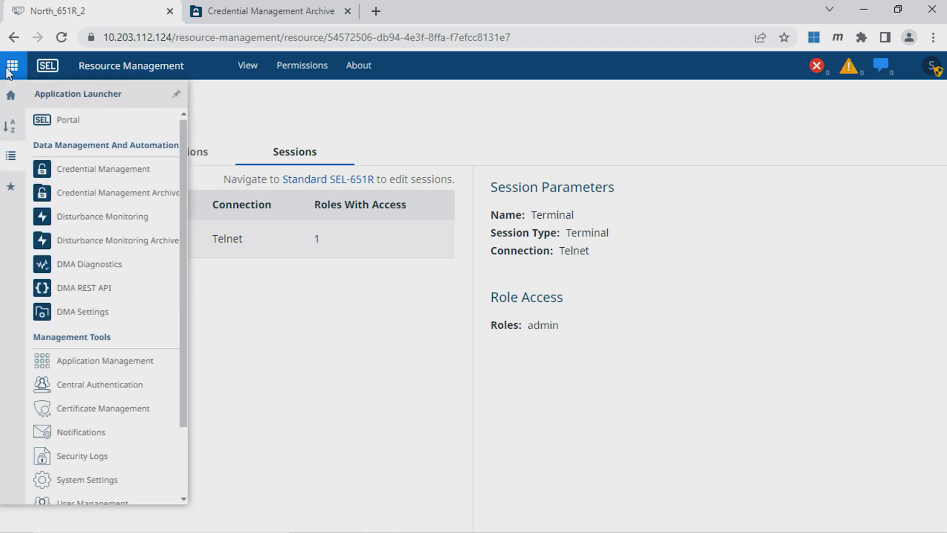
scroll(down, 3)
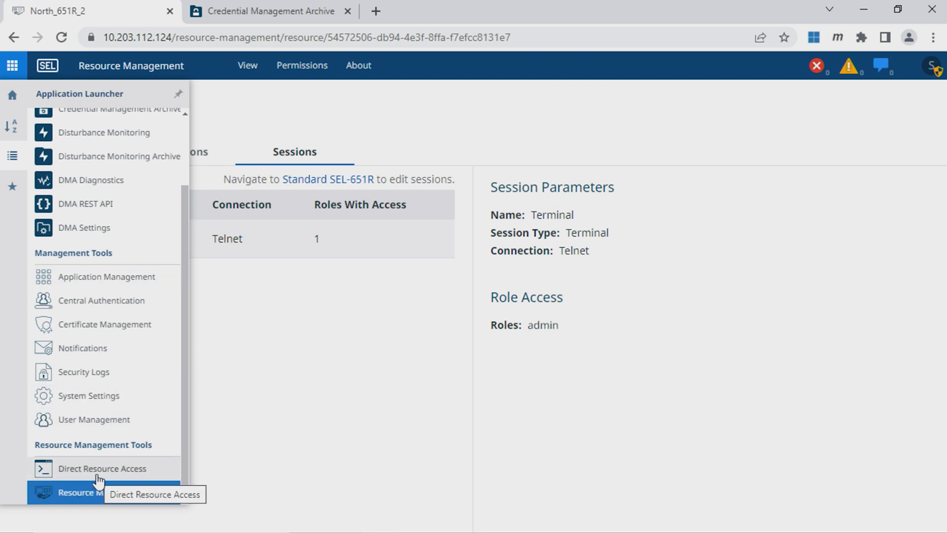
click(102, 468)
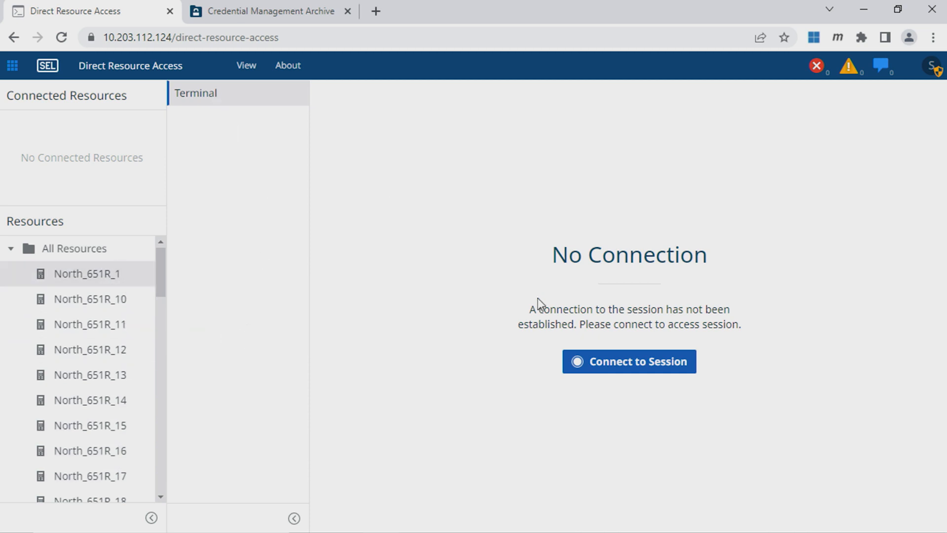
click(629, 362)
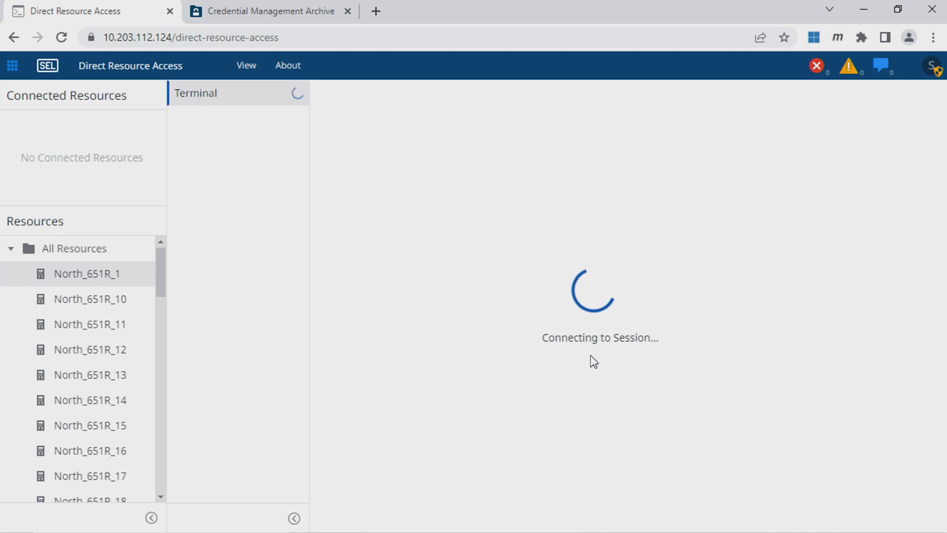